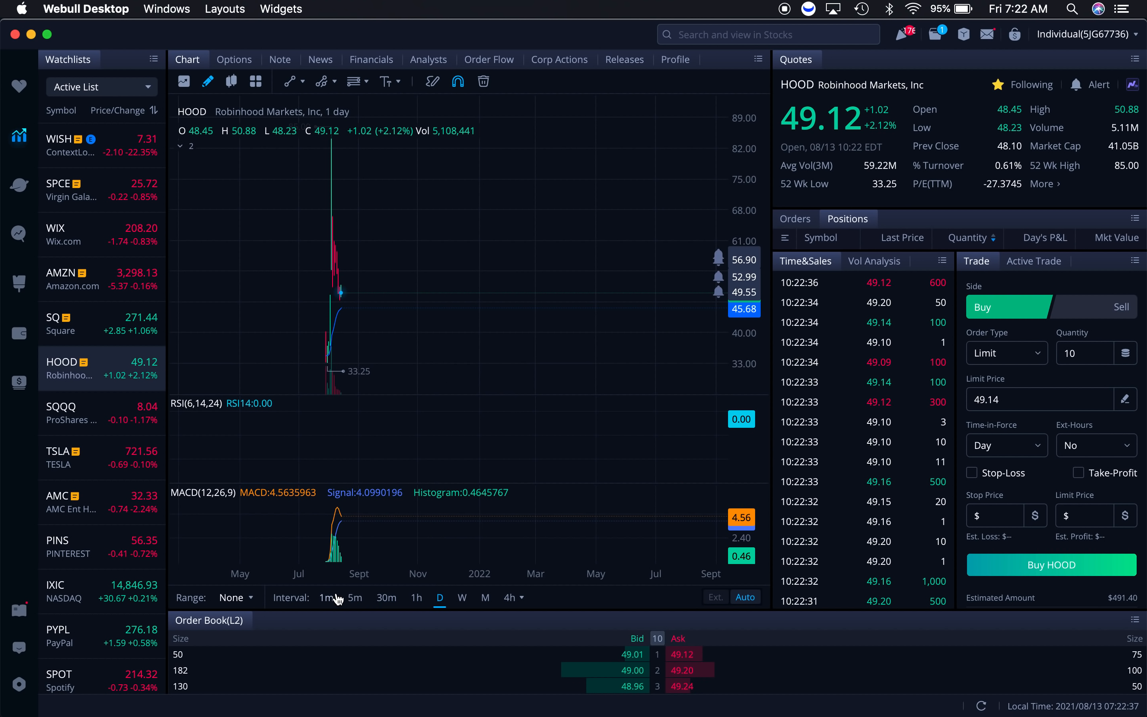
- Show the HOOD chart as one-minute candles
{"action": "left_click", "coordinate": [327, 598]}
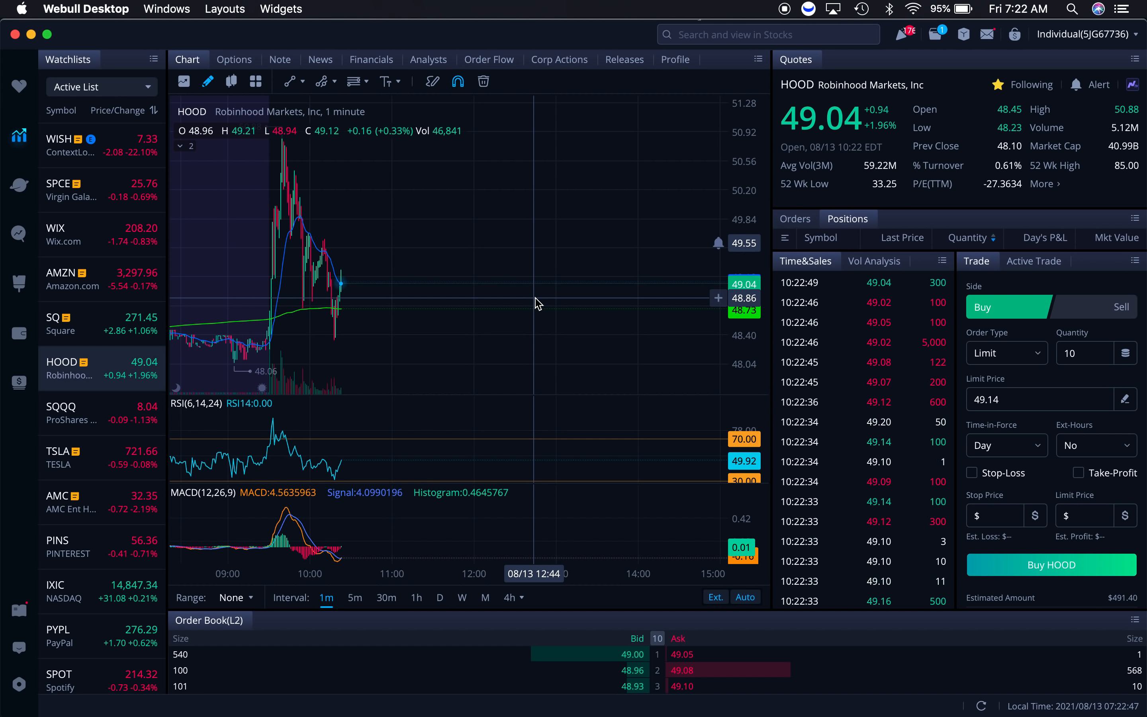
{"action": "mouse_move", "coordinate": [534, 286]}
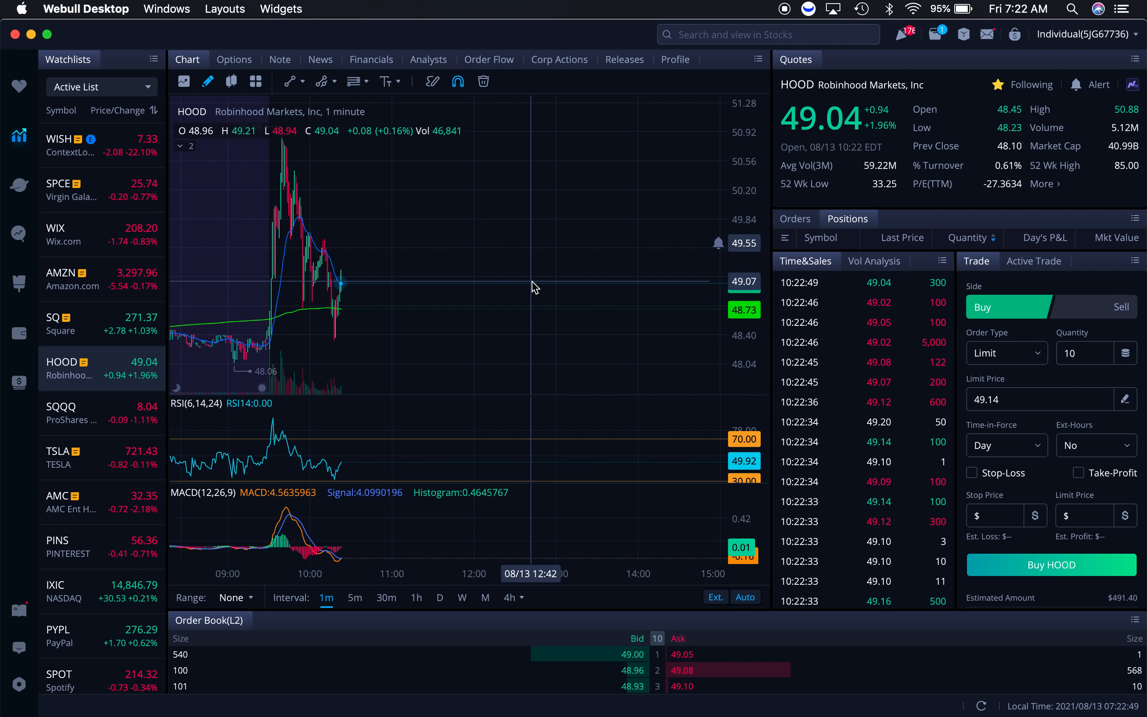
{"action": "mouse_move", "coordinate": [433, 220]}
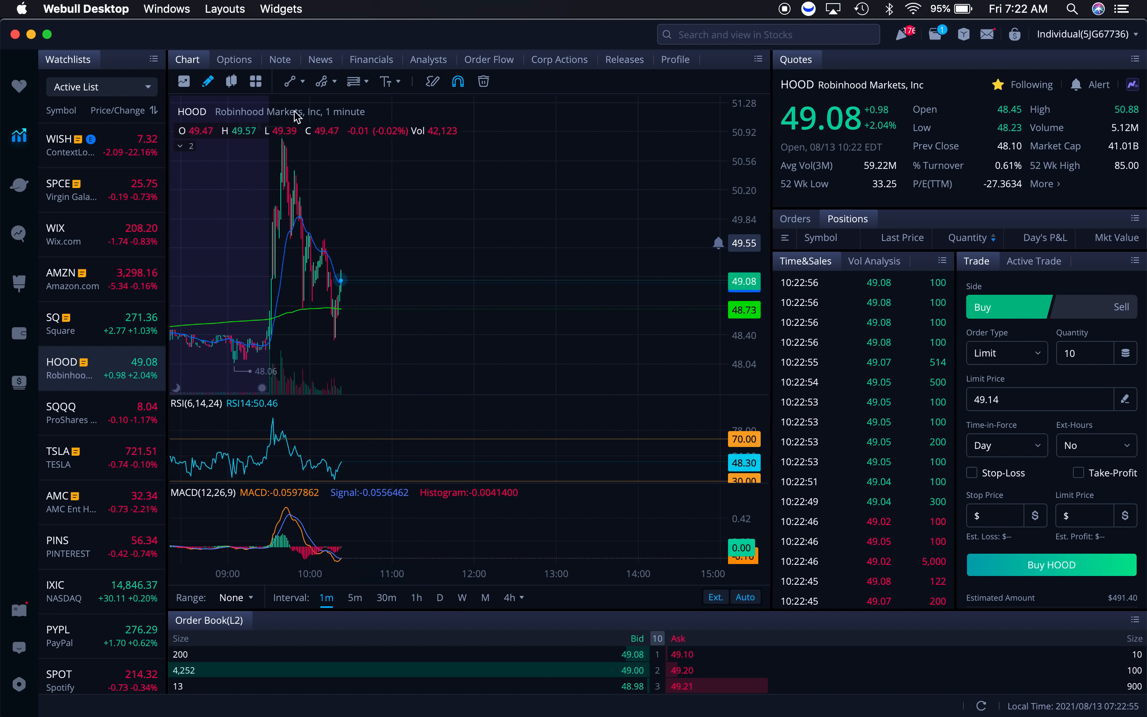
- Chart WISH from the watchlist in four-hour candles
{"action": "left_click", "coordinate": [80, 146]}
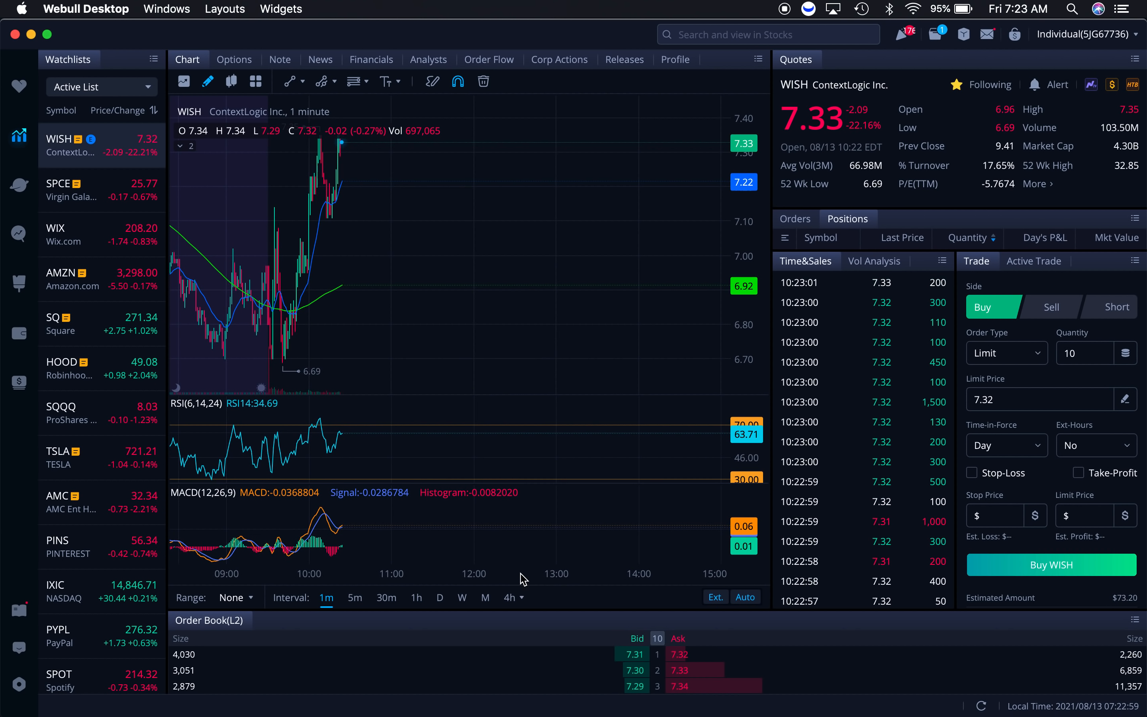
{"action": "left_click", "coordinate": [508, 598]}
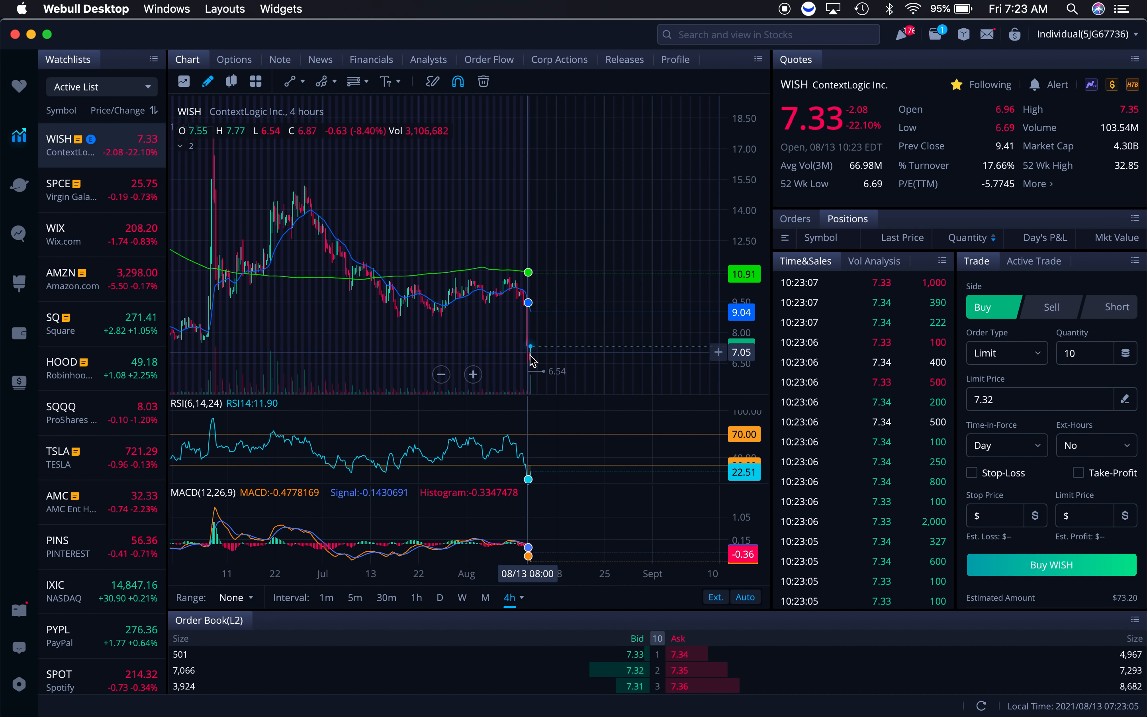
{"action": "mouse_move", "coordinate": [516, 277]}
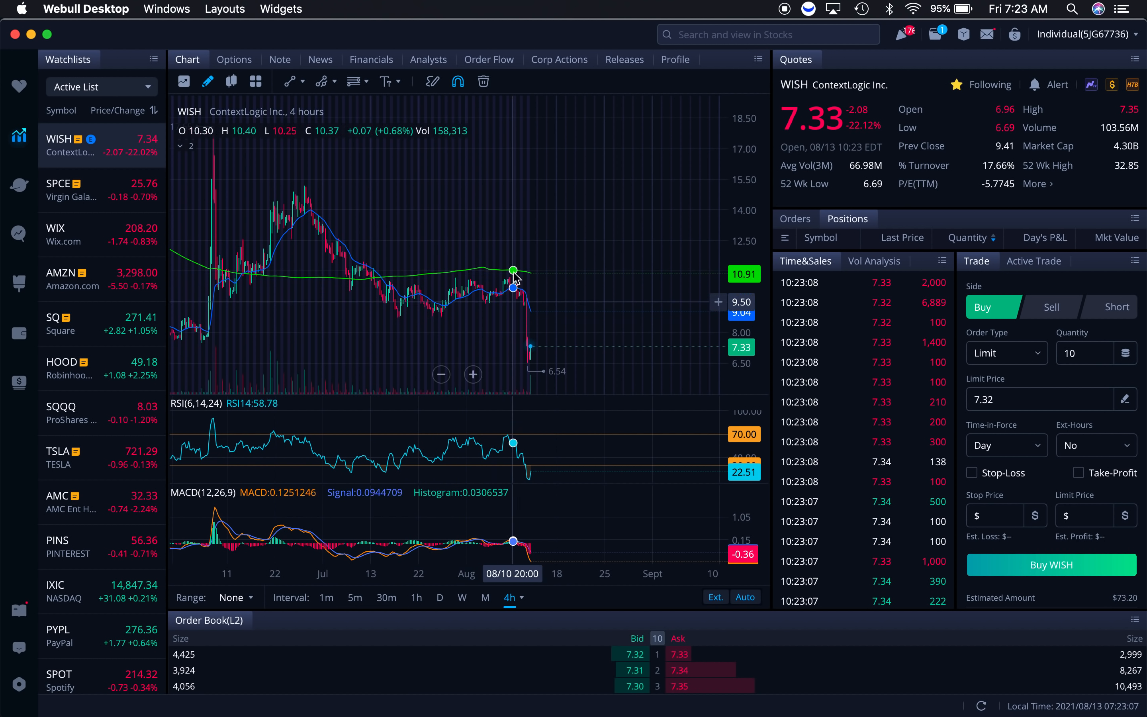
{"action": "mouse_move", "coordinate": [510, 276]}
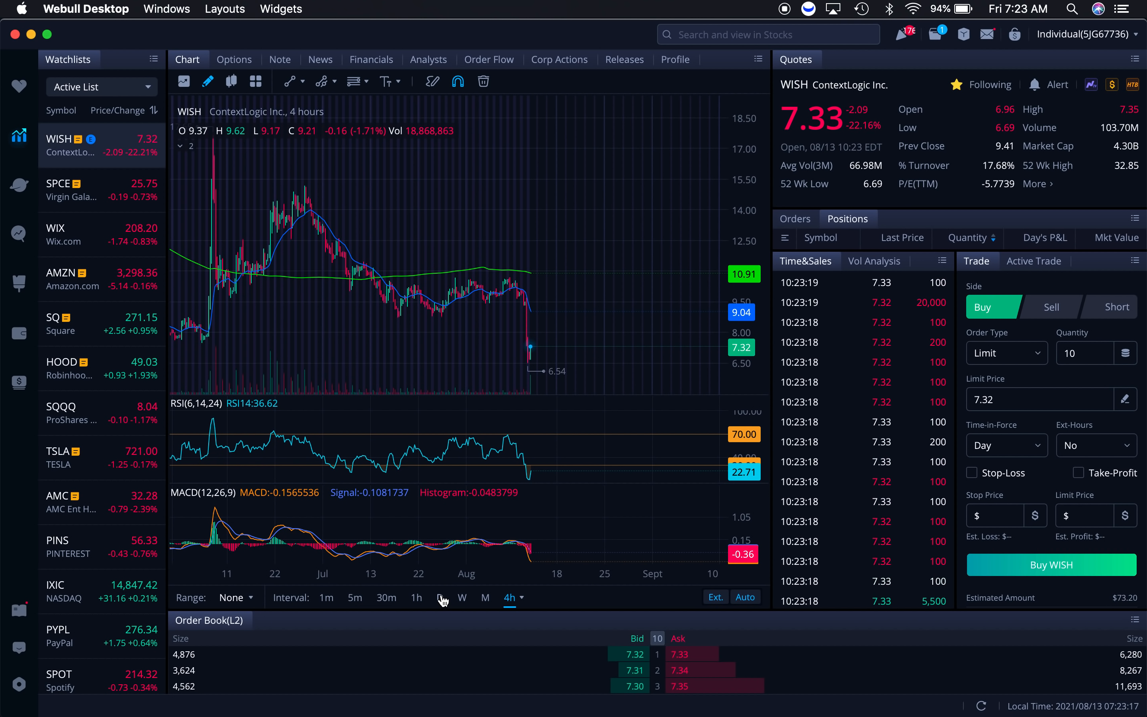
- Show the WISH chart as daily candles
{"action": "left_click", "coordinate": [439, 597]}
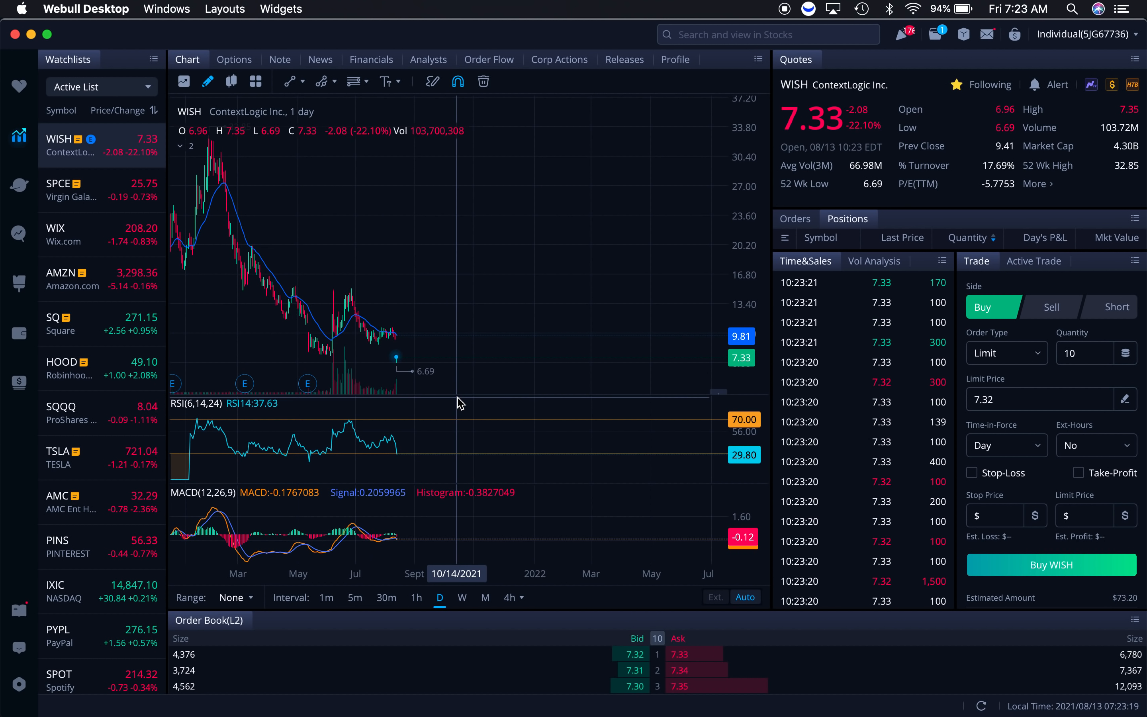
{"action": "mouse_move", "coordinate": [407, 363]}
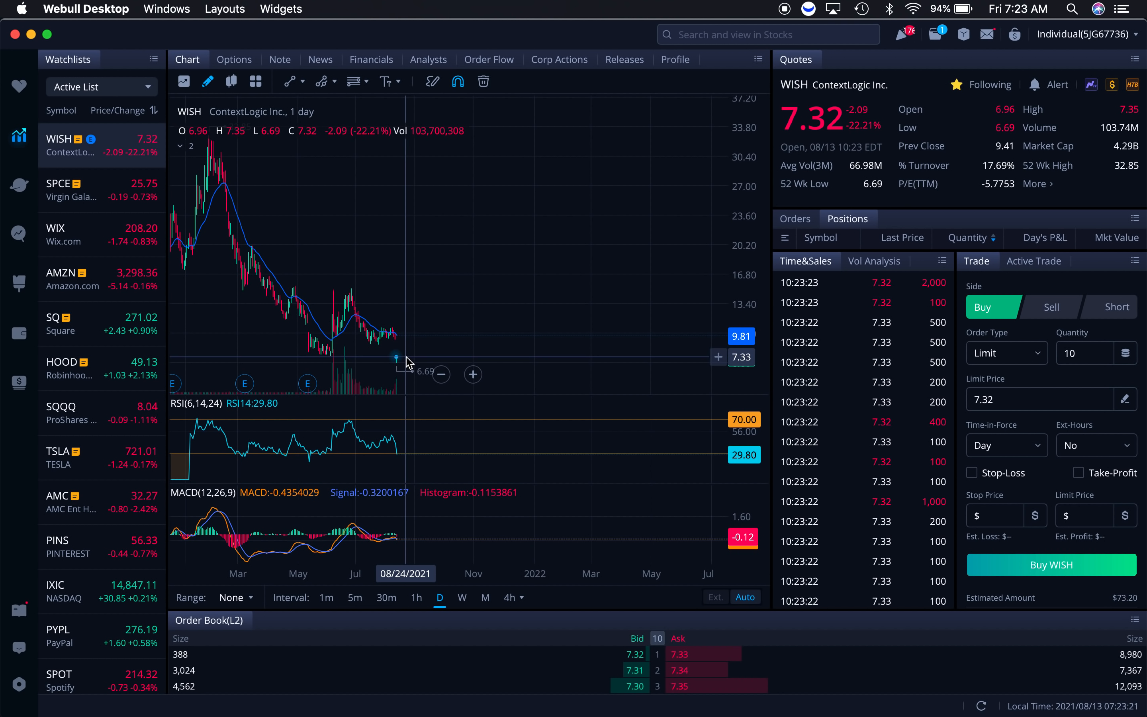
{"action": "mouse_move", "coordinate": [417, 370]}
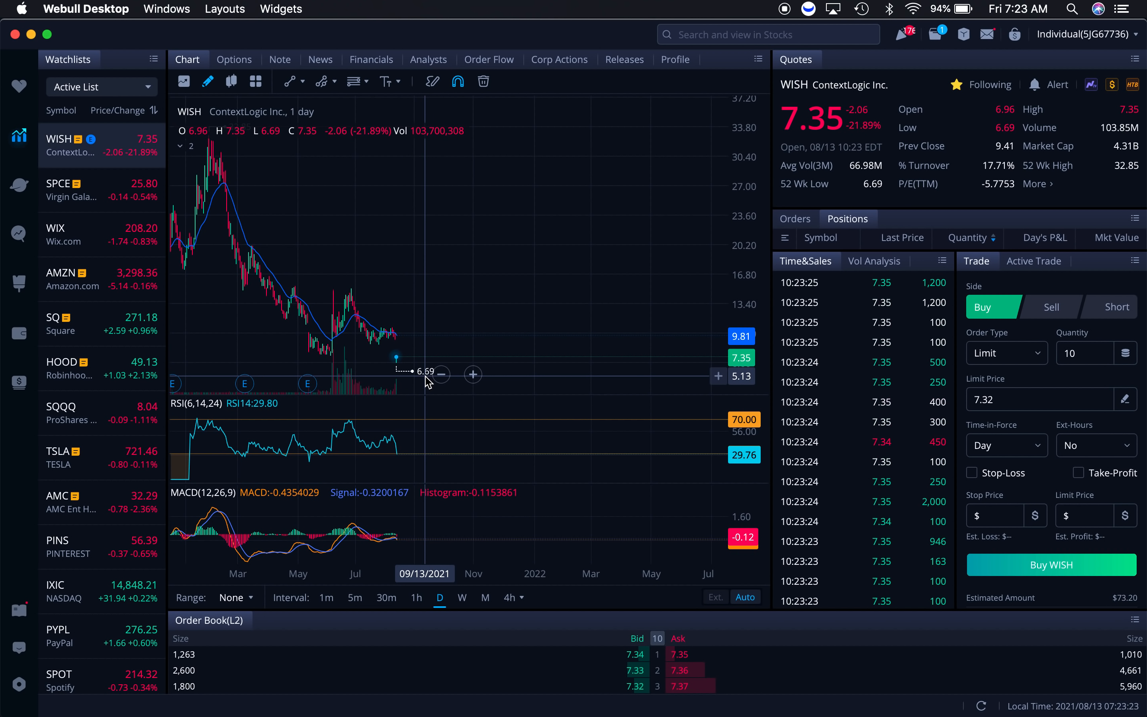
{"action": "mouse_move", "coordinate": [417, 350]}
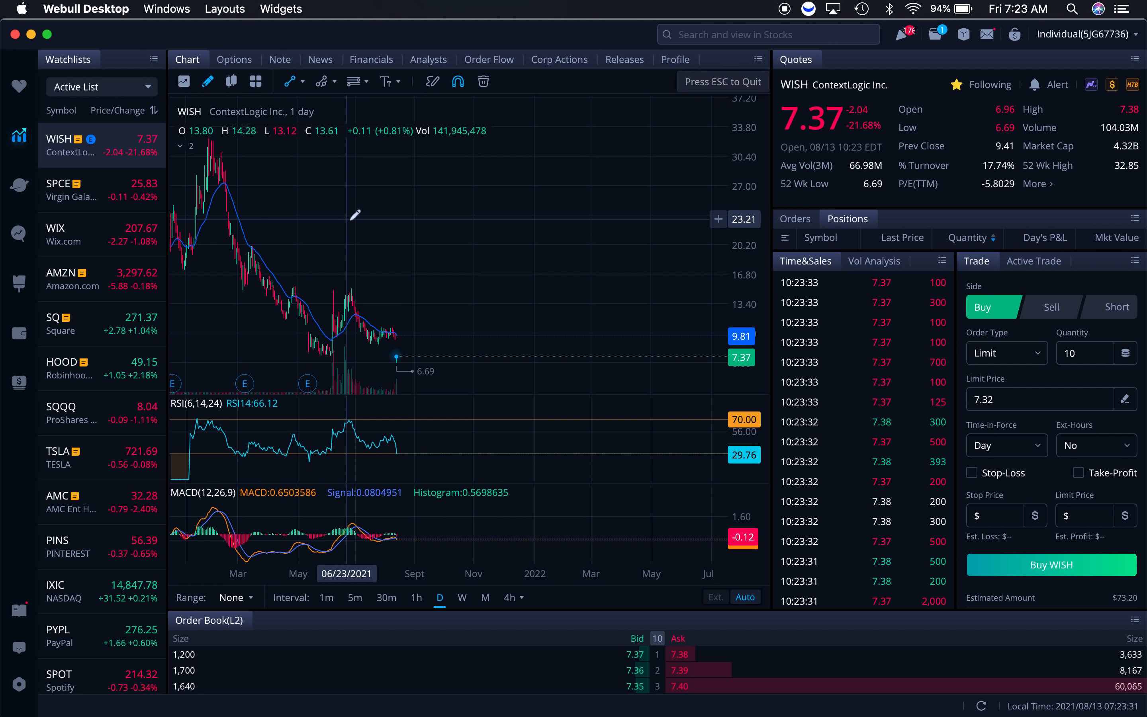
{"action": "mouse_move", "coordinate": [396, 357]}
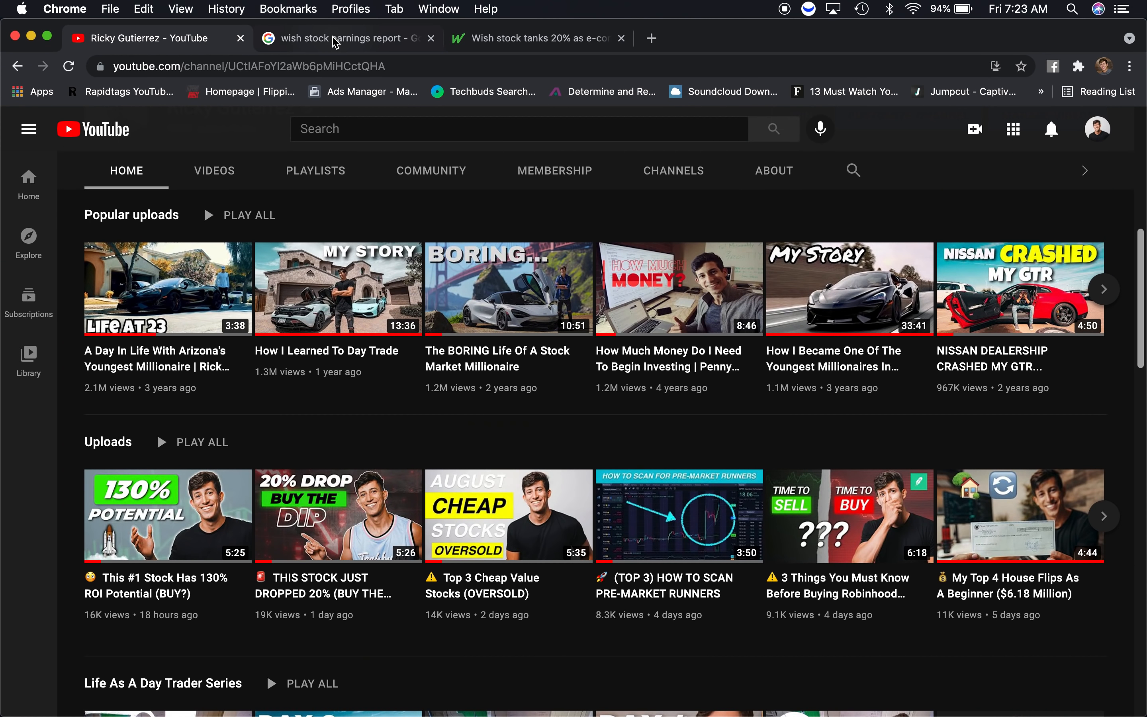
- Review the WISH Q2 2021 earnings search results and the news article on its share drop
{"action": "left_click", "coordinate": [346, 37]}
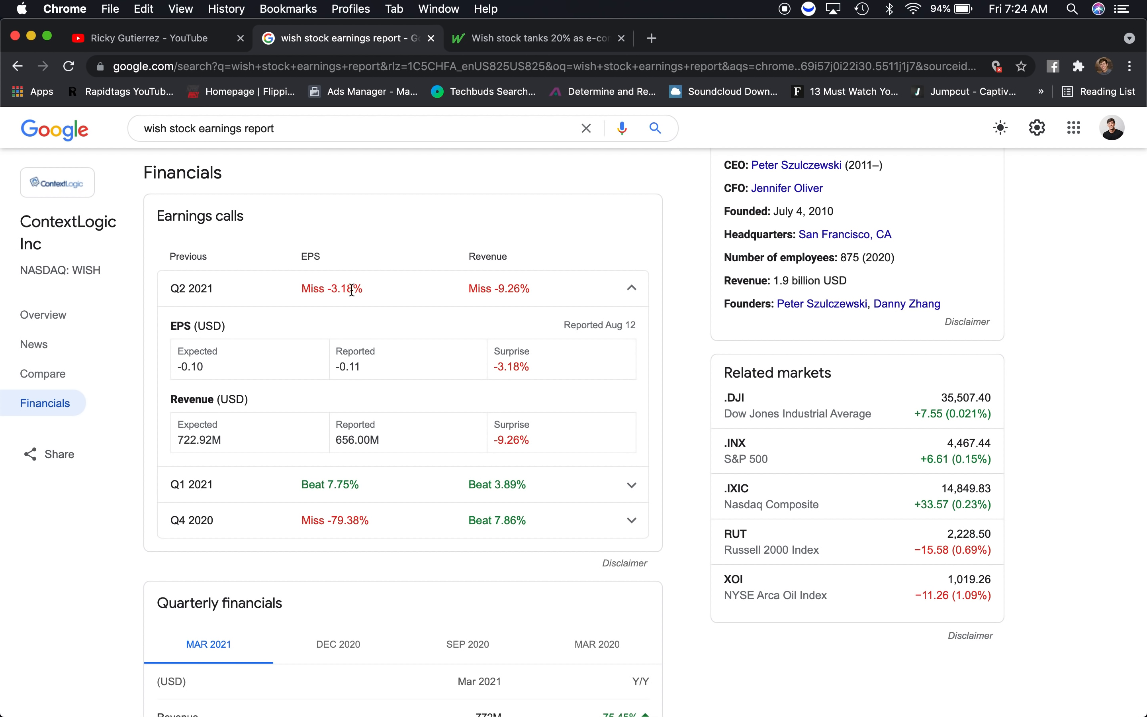
{"action": "mouse_move", "coordinate": [309, 287]}
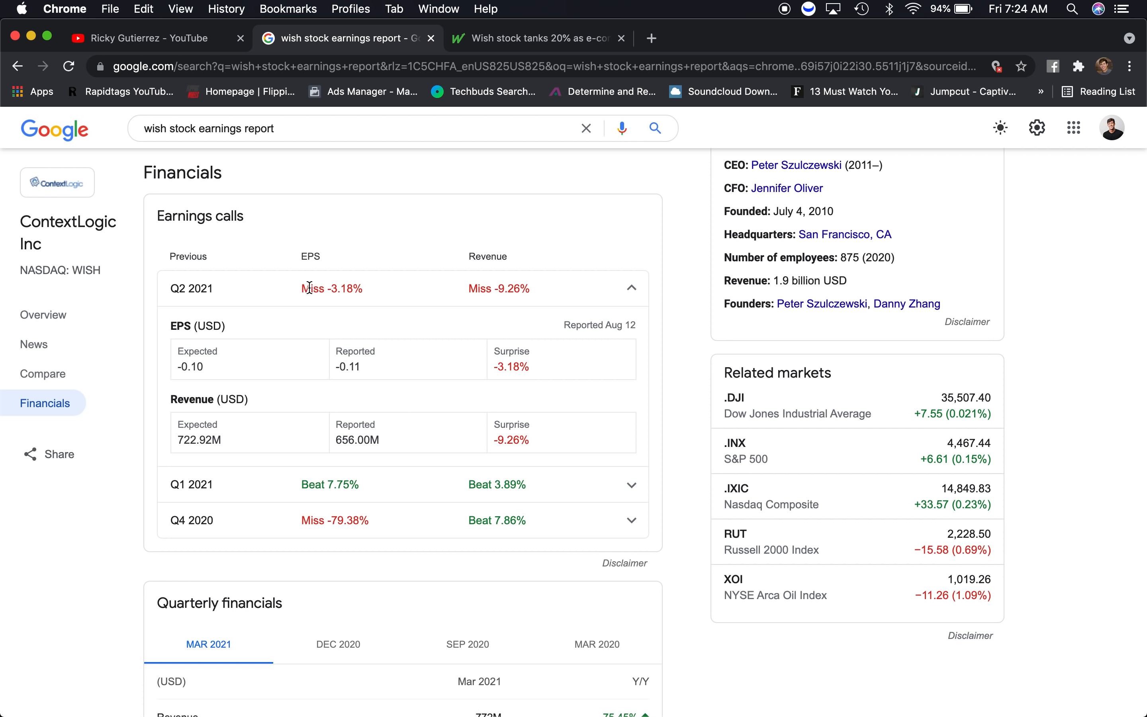
{"action": "mouse_move", "coordinate": [340, 287]}
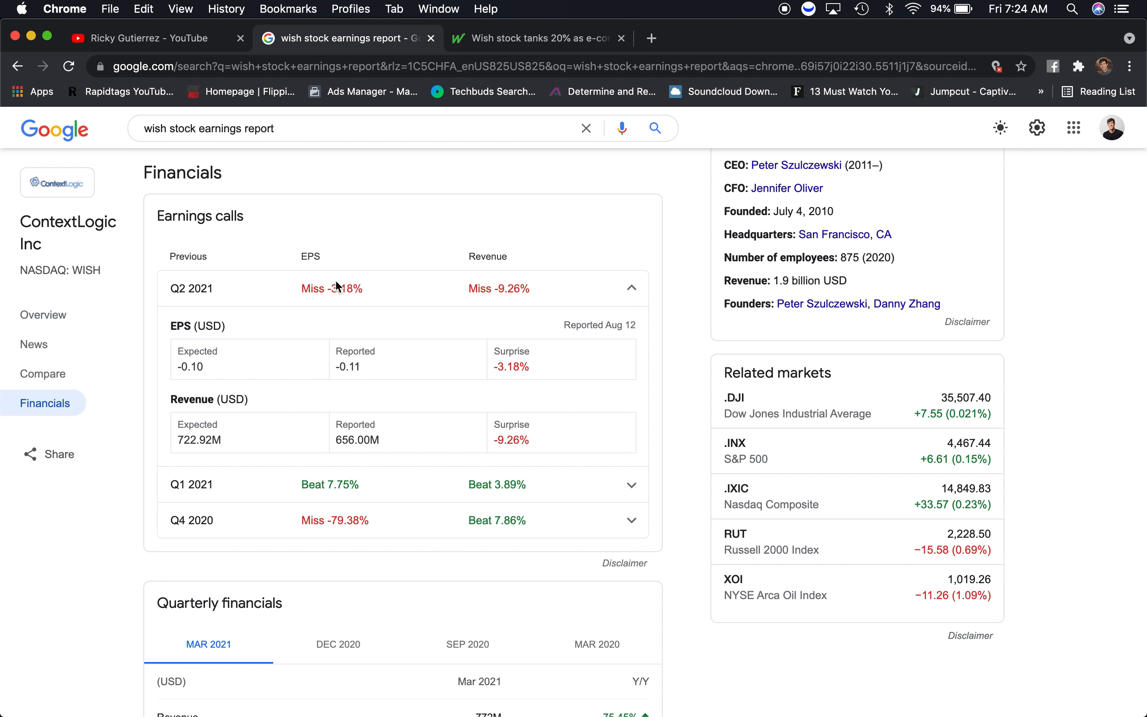
{"action": "mouse_move", "coordinate": [509, 245]}
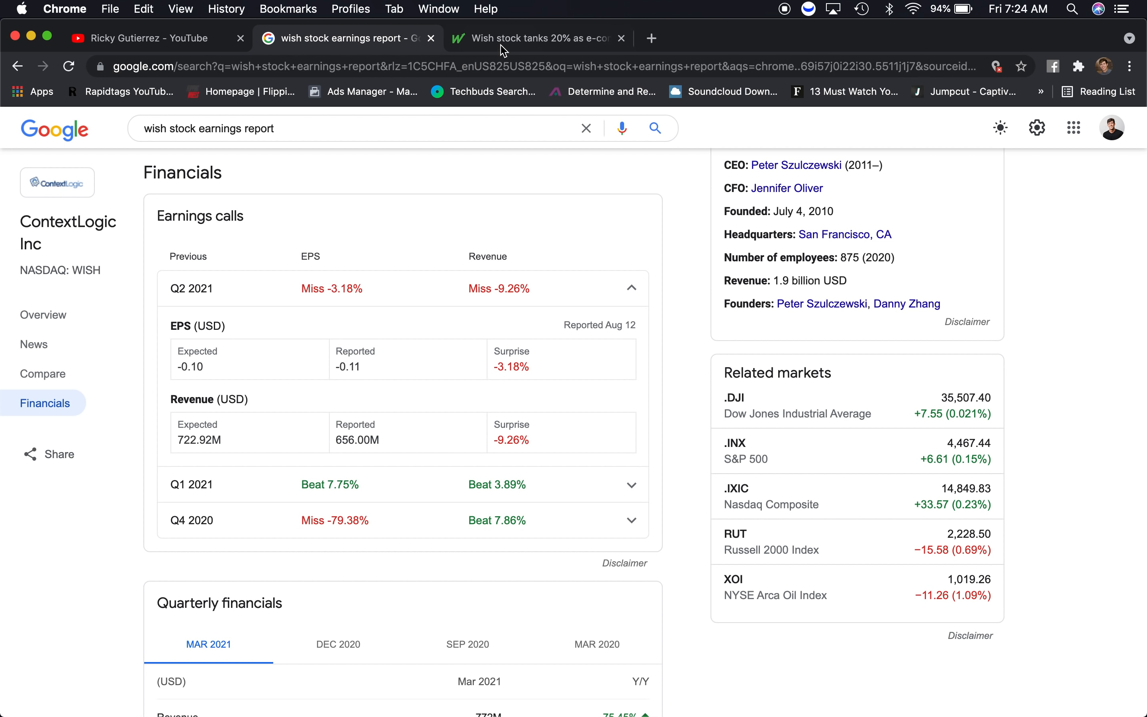
{"action": "left_click", "coordinate": [538, 39]}
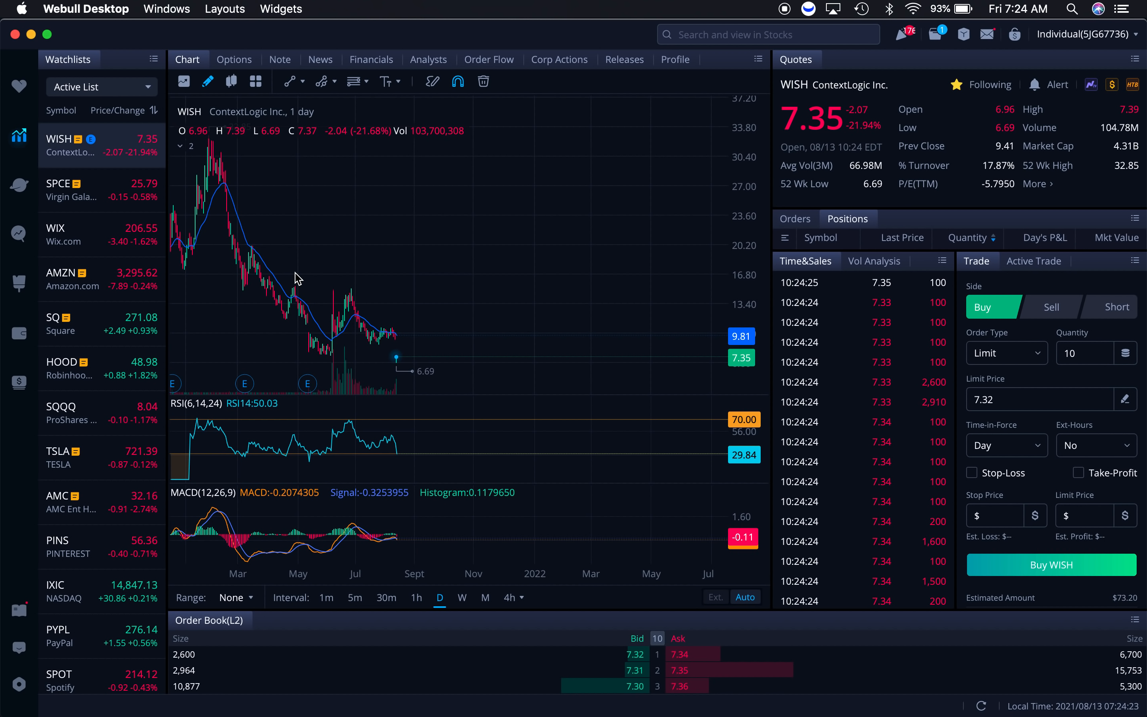
{"action": "mouse_move", "coordinate": [435, 349]}
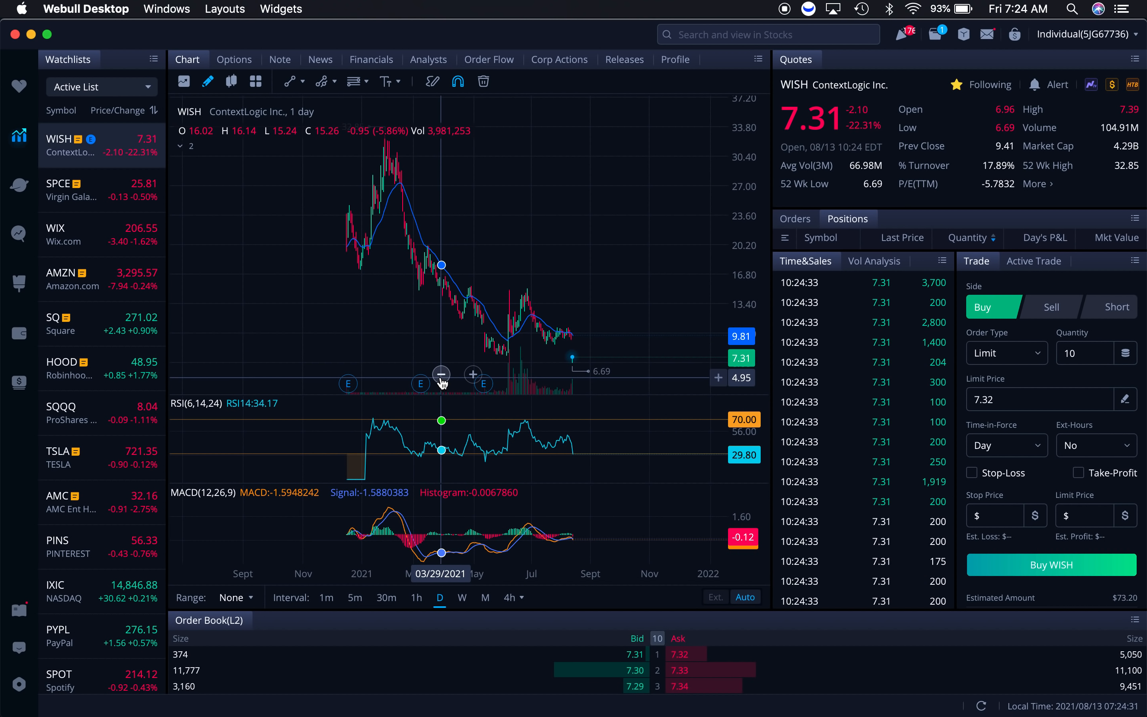
{"action": "mouse_move", "coordinate": [428, 307]}
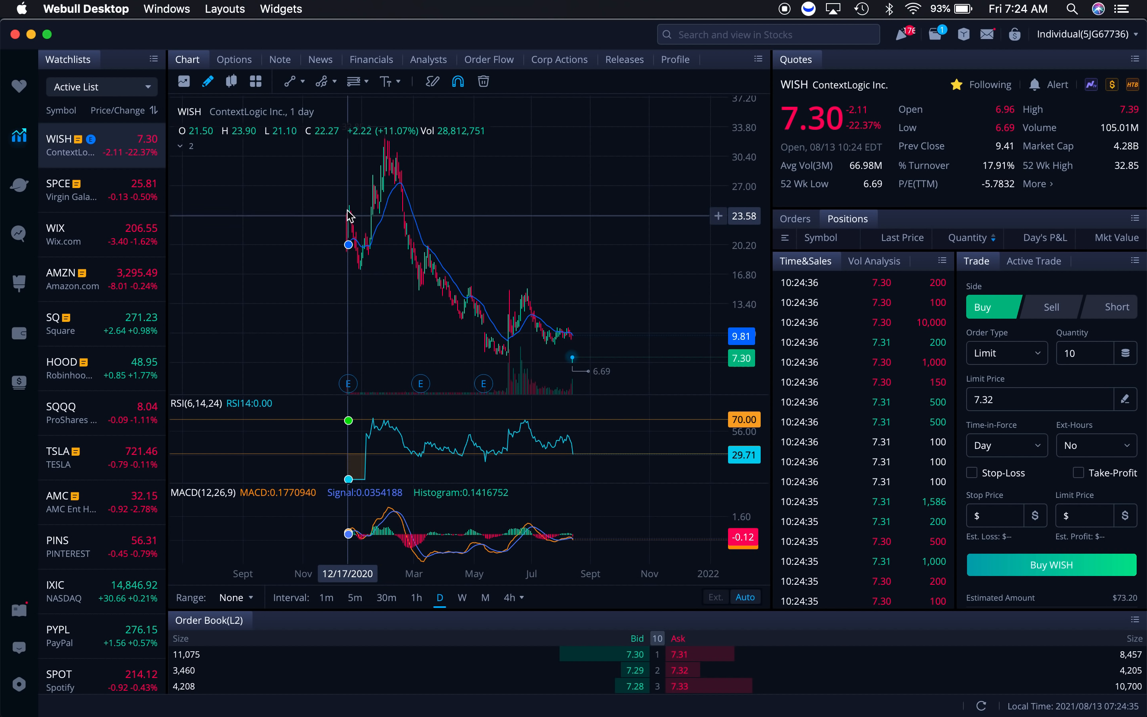
{"action": "mouse_move", "coordinate": [395, 234]}
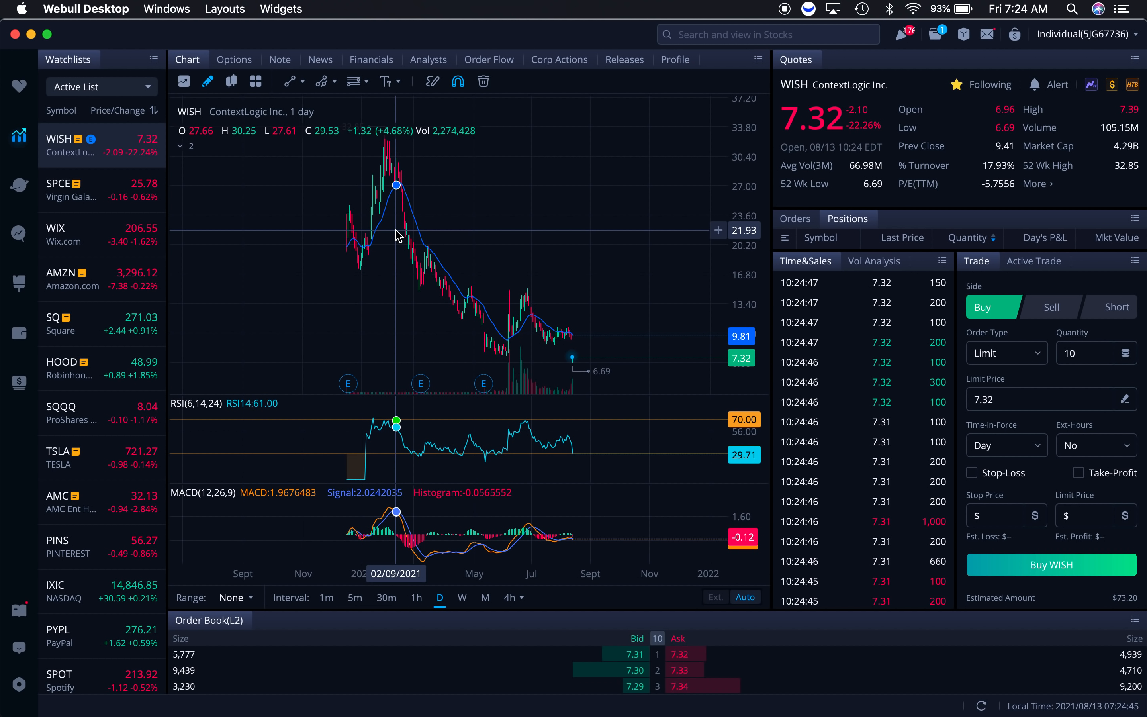
{"action": "mouse_move", "coordinate": [407, 183]}
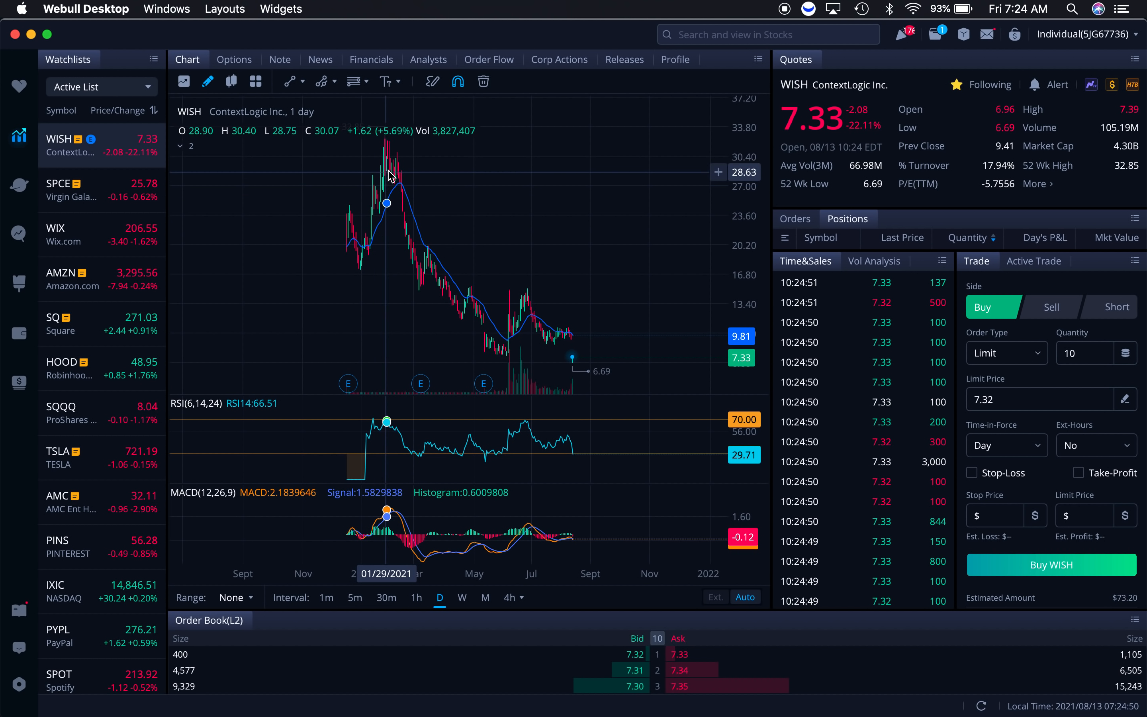
{"action": "mouse_move", "coordinate": [390, 184]}
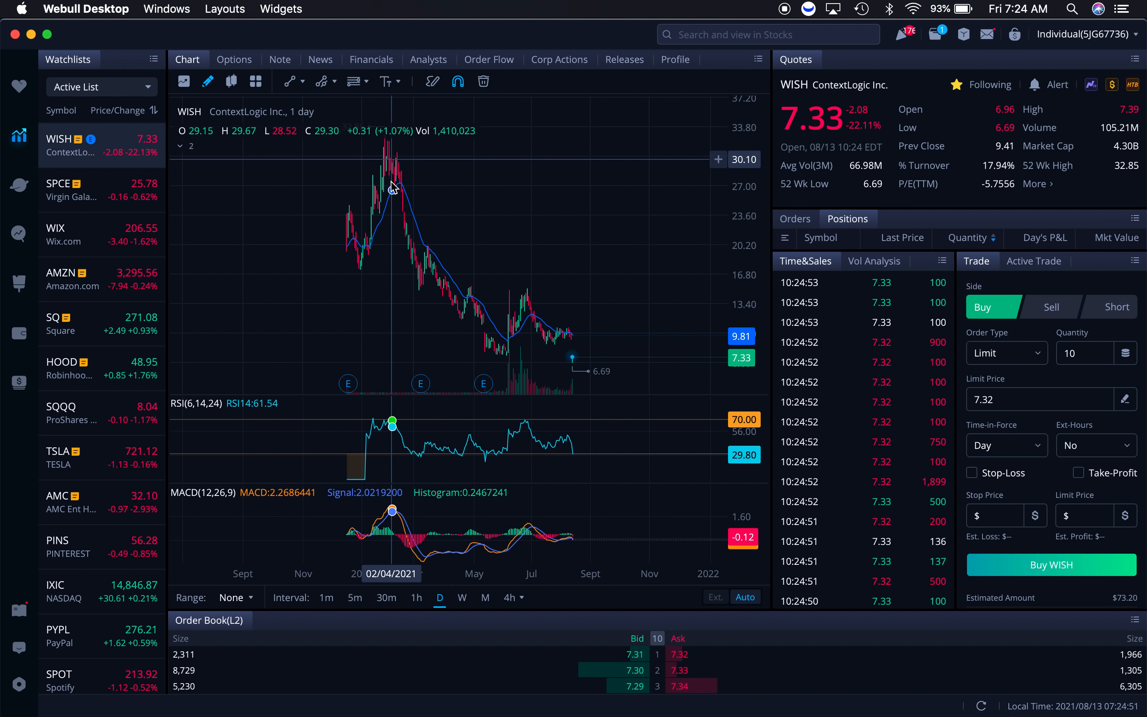
{"action": "mouse_move", "coordinate": [395, 192]}
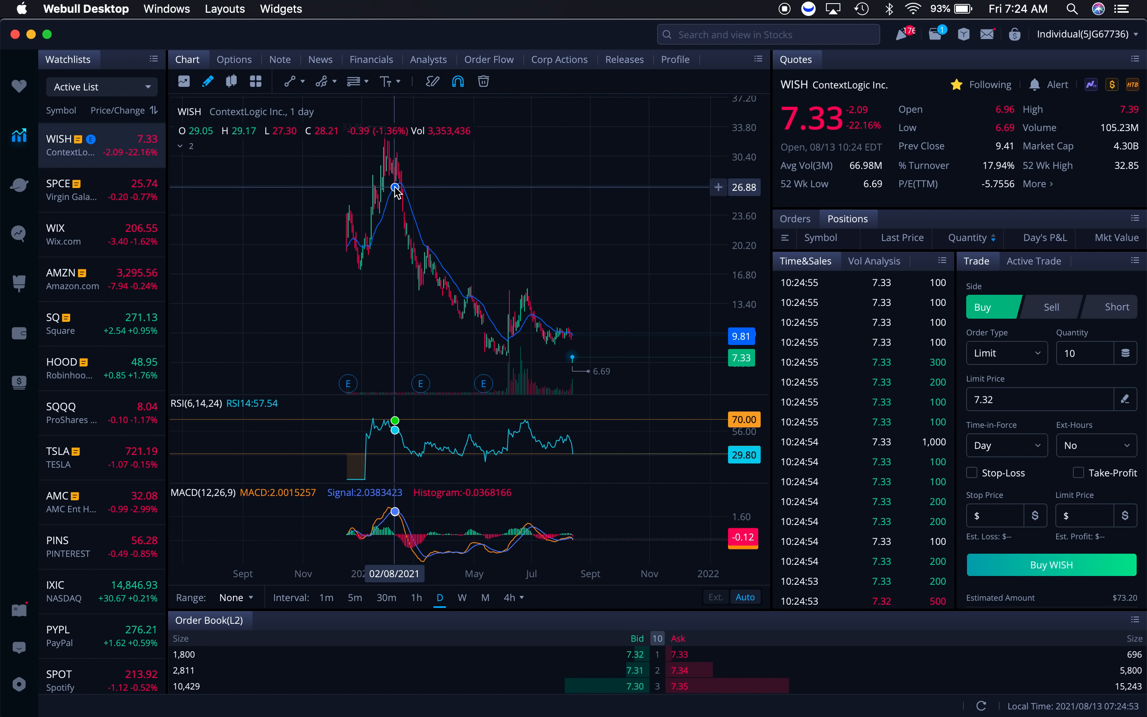
{"action": "mouse_move", "coordinate": [426, 200]}
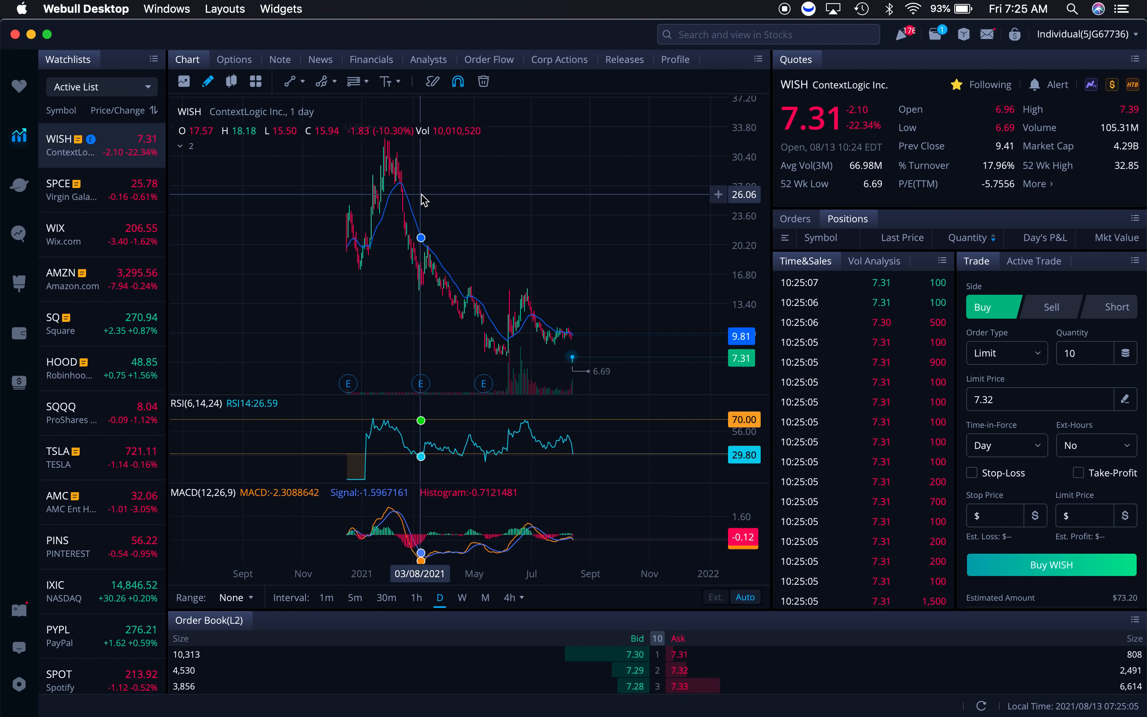
{"action": "mouse_move", "coordinate": [407, 175]}
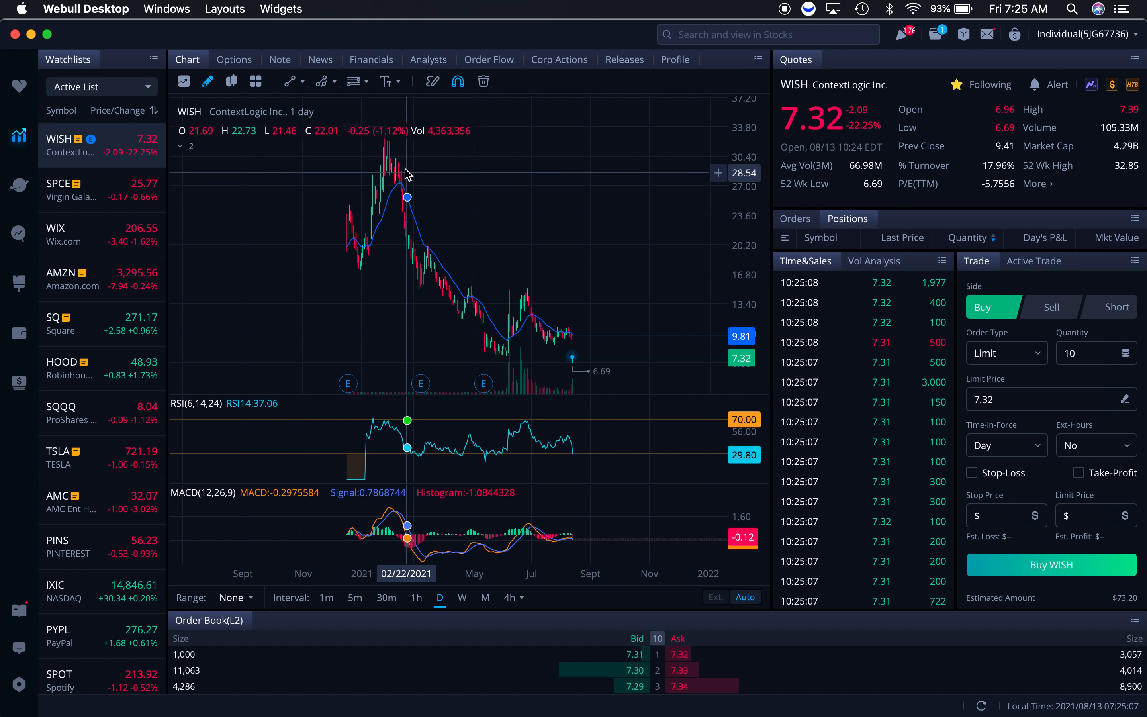
{"action": "mouse_move", "coordinate": [582, 354]}
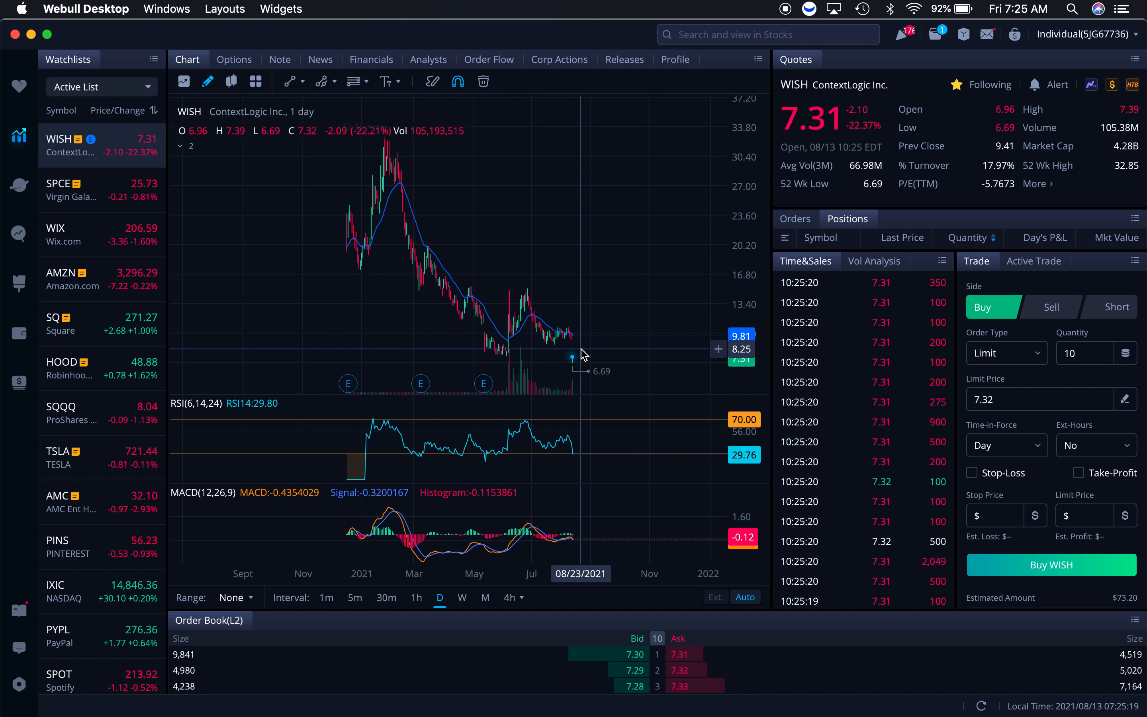
{"action": "mouse_move", "coordinate": [594, 364]}
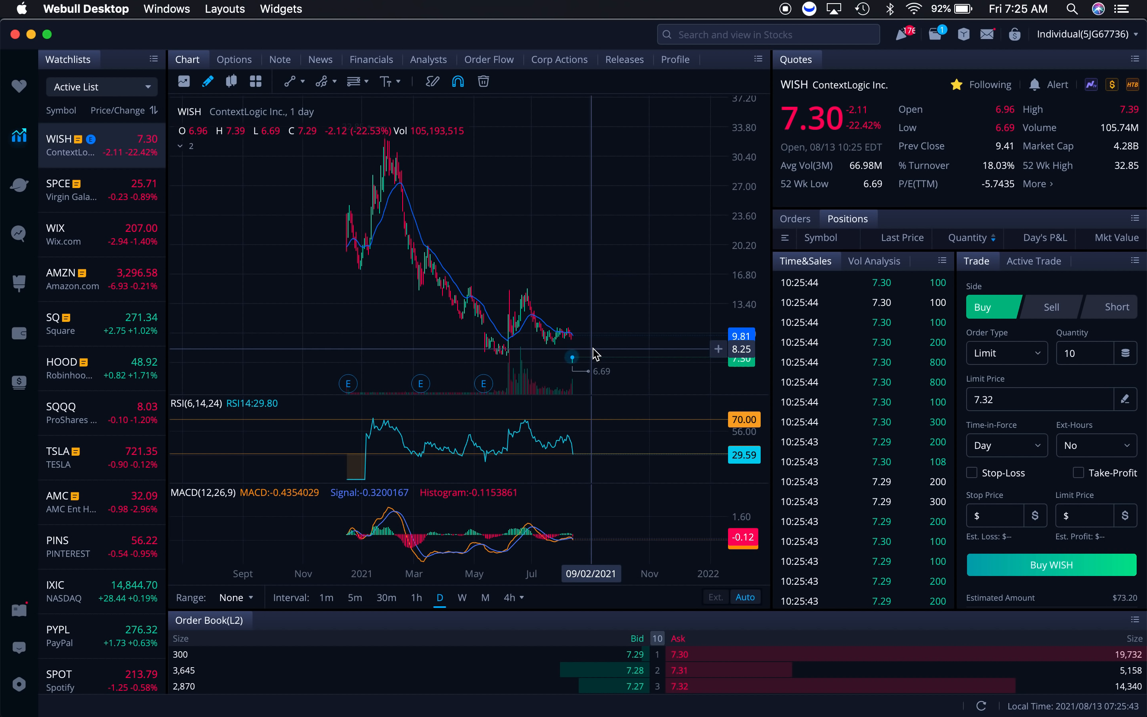
{"action": "mouse_move", "coordinate": [466, 226]}
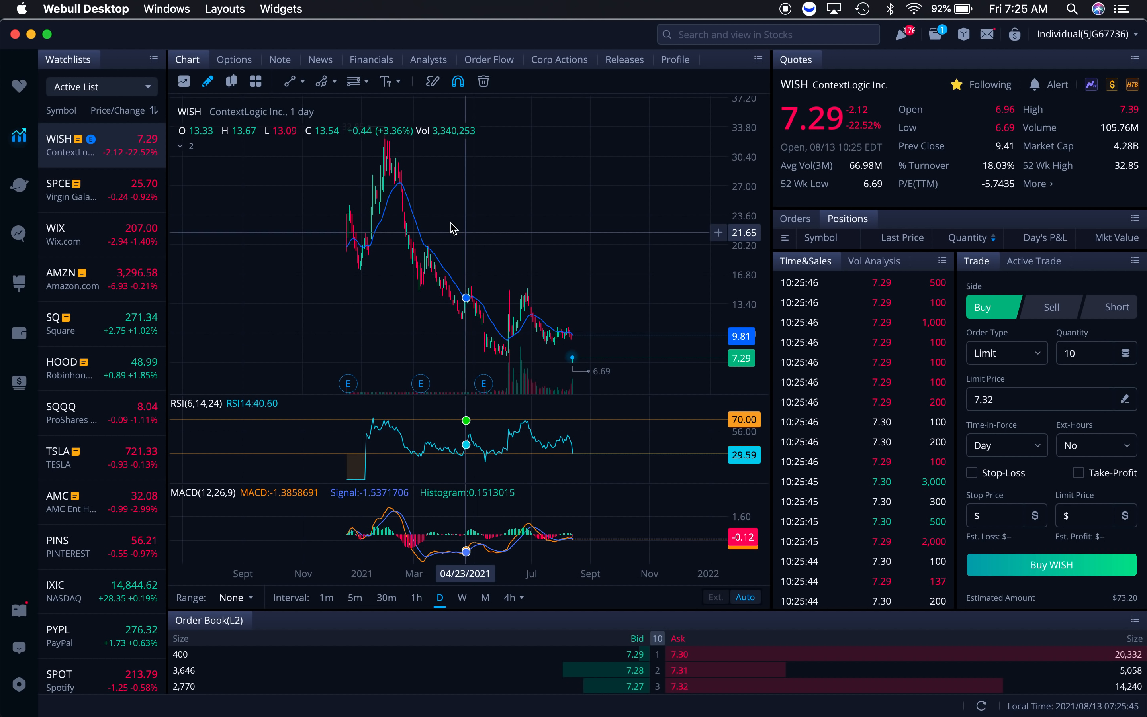
{"action": "mouse_move", "coordinate": [405, 157]}
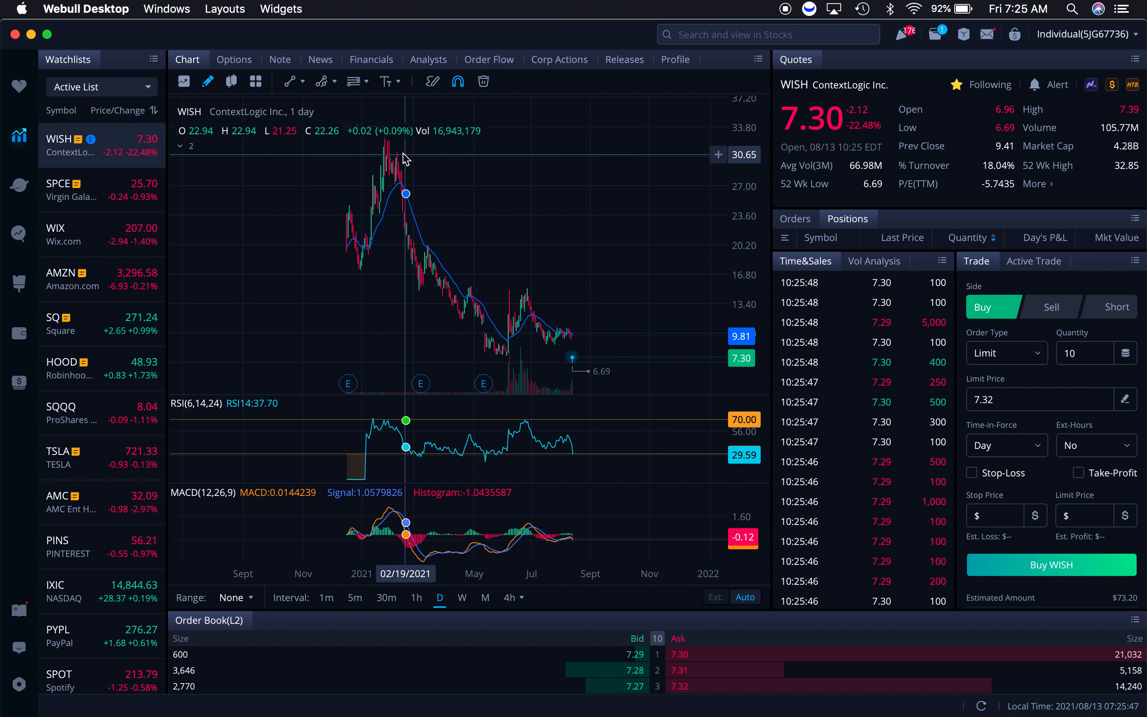
{"action": "mouse_move", "coordinate": [536, 364]}
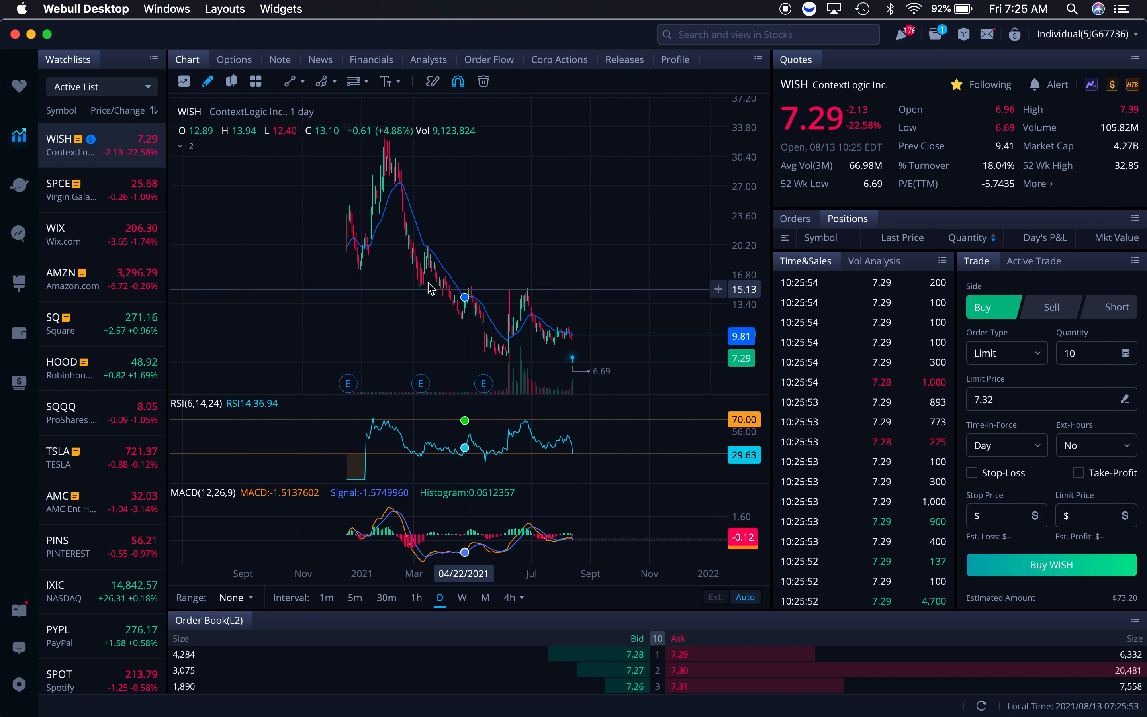
{"action": "mouse_move", "coordinate": [564, 380]}
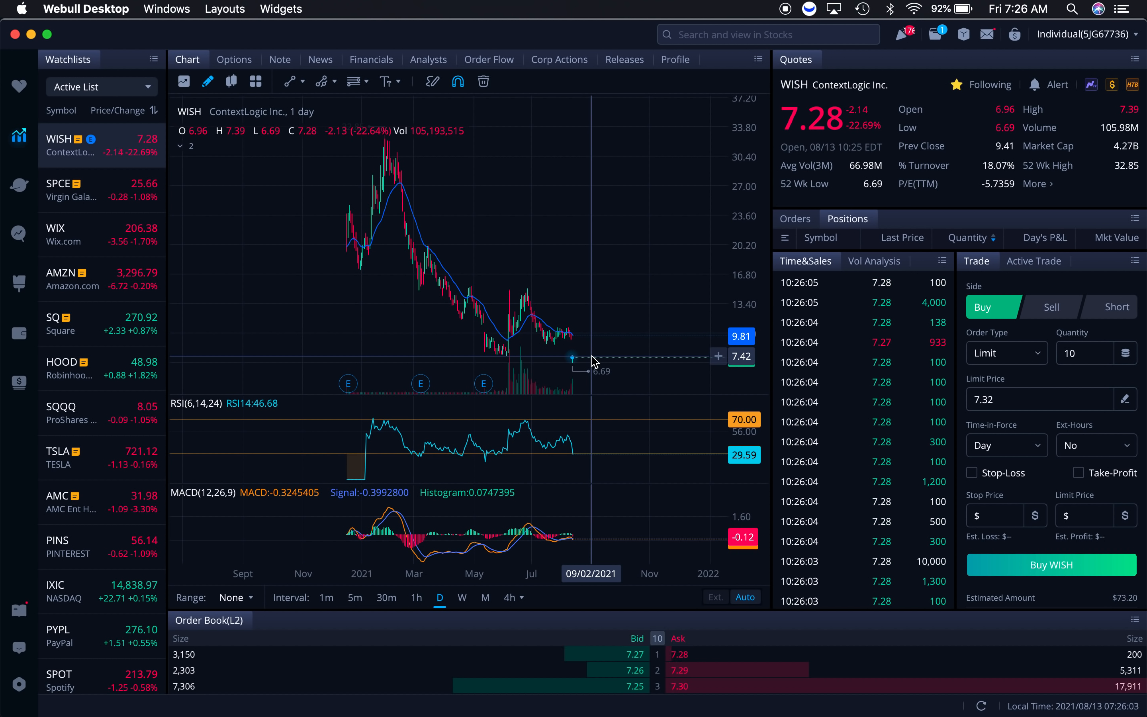
{"action": "mouse_move", "coordinate": [611, 189]}
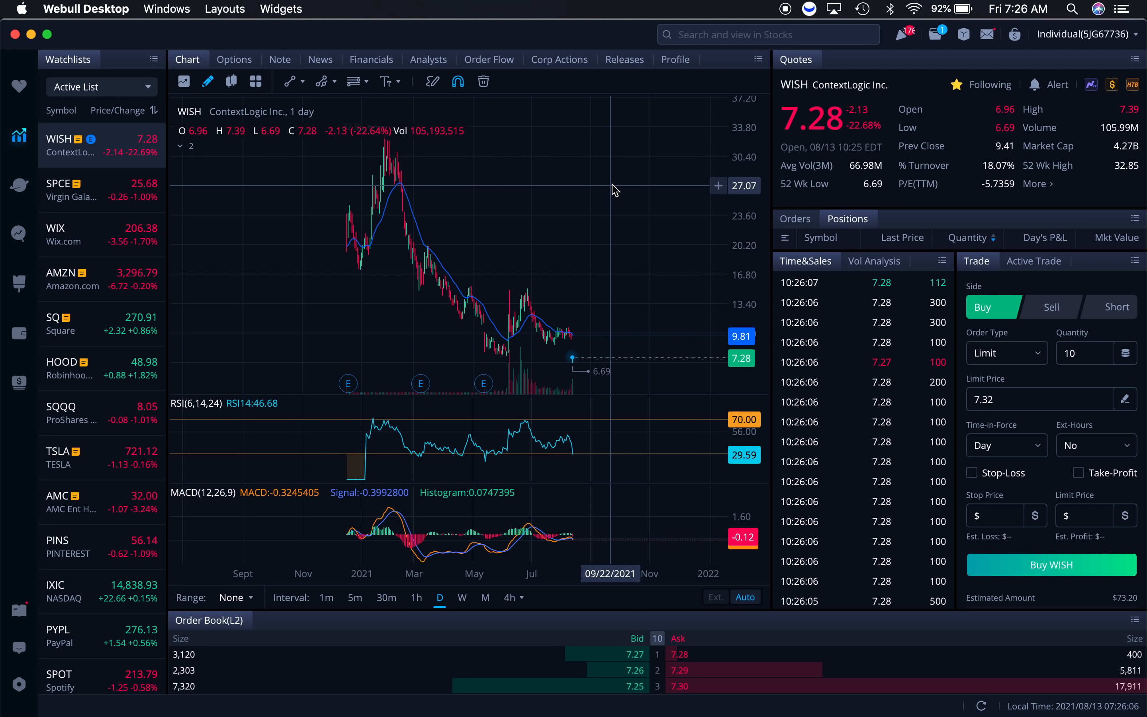
{"action": "mouse_move", "coordinate": [594, 347]}
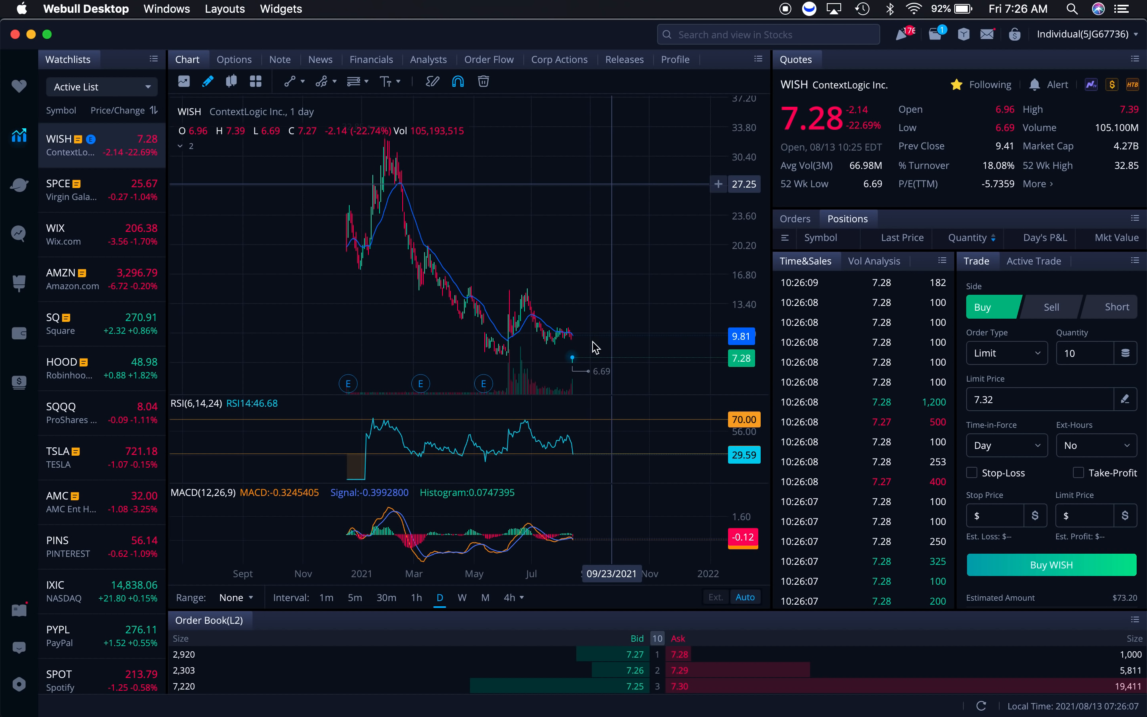
{"action": "mouse_move", "coordinate": [600, 347]}
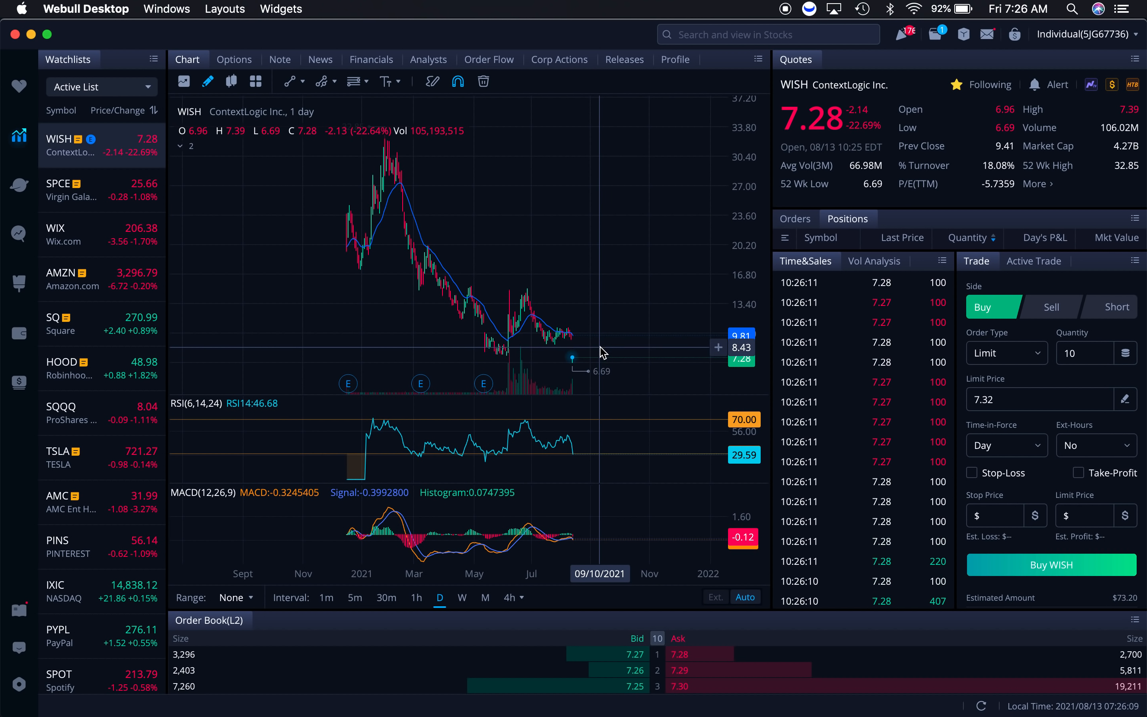
{"action": "mouse_move", "coordinate": [600, 285]}
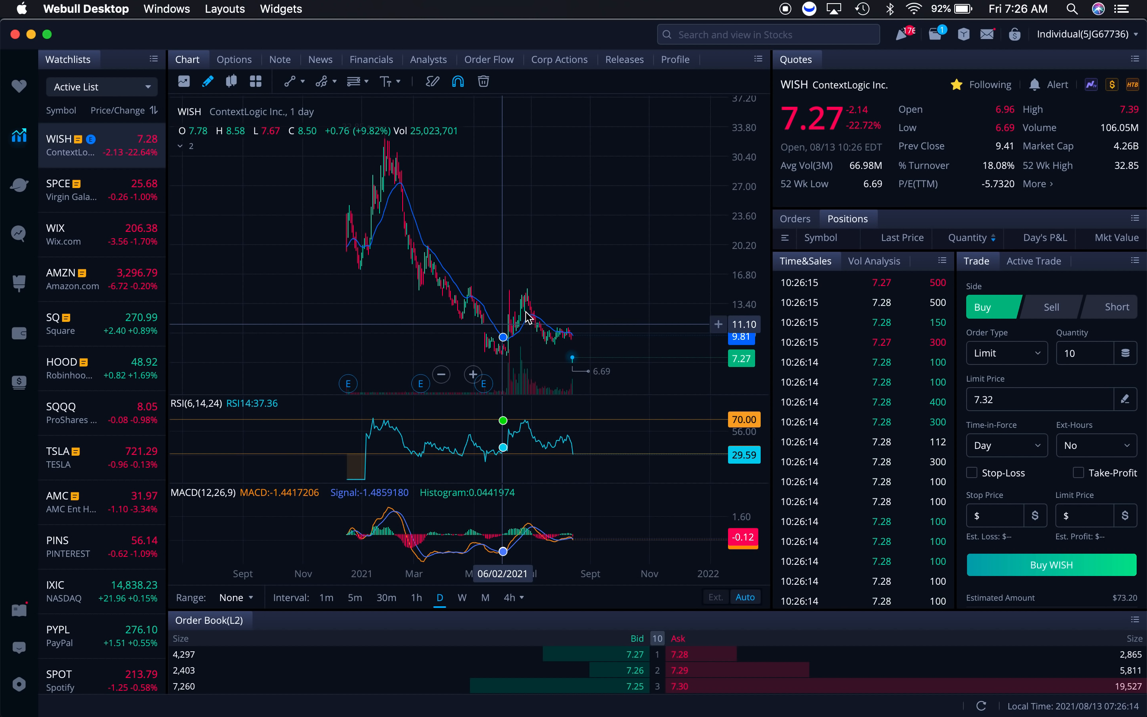
{"action": "mouse_move", "coordinate": [590, 323]}
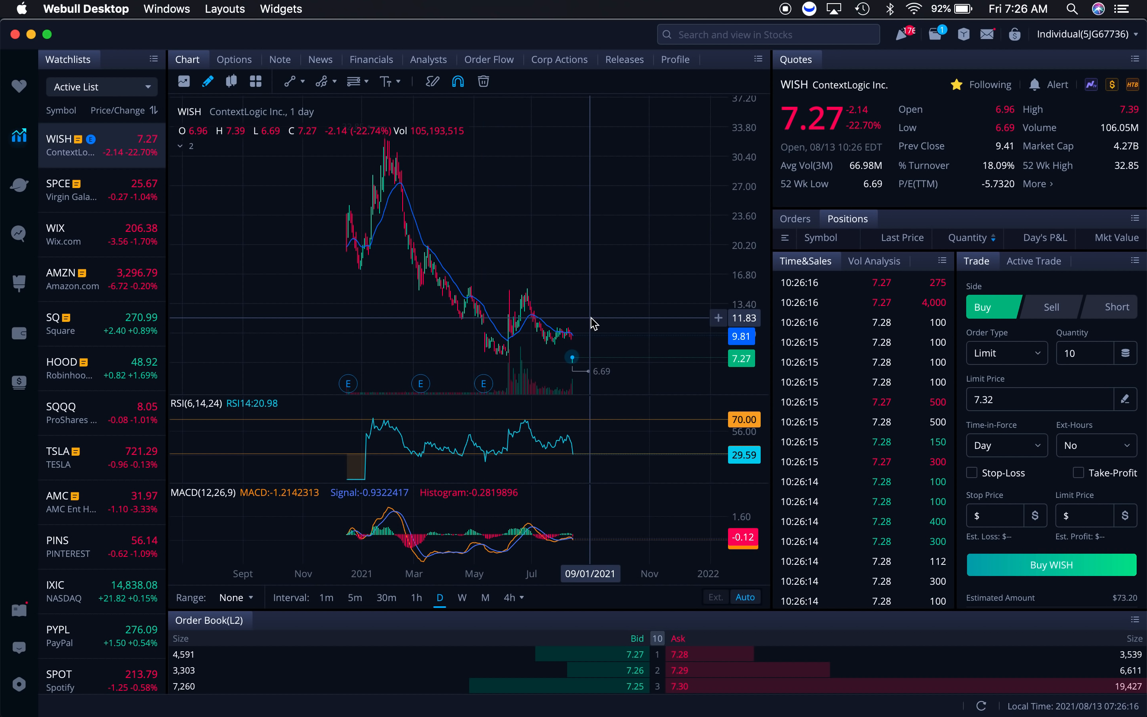
{"action": "mouse_move", "coordinate": [611, 345]}
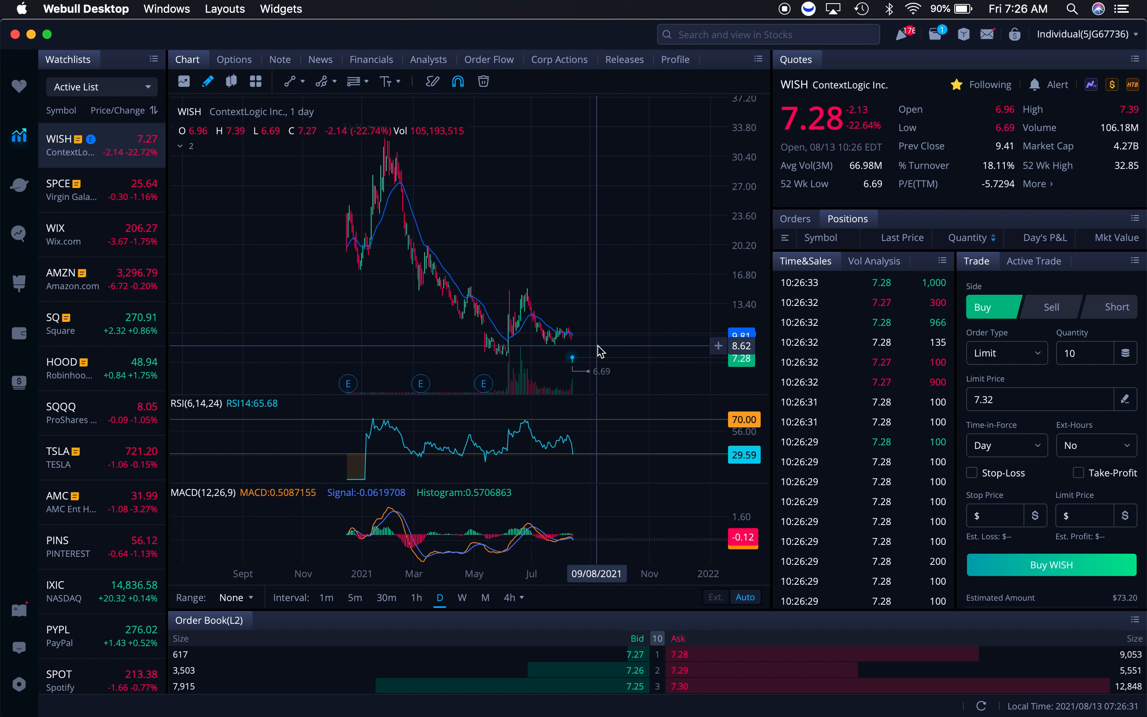
{"action": "mouse_move", "coordinate": [604, 372]}
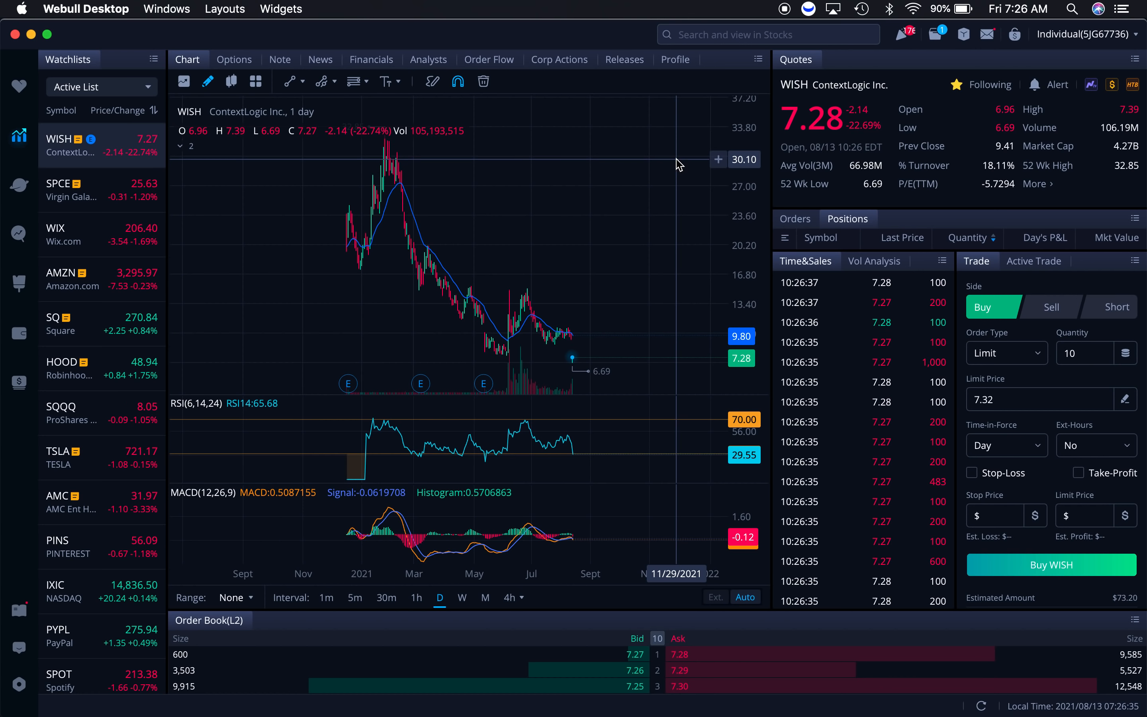
{"action": "mouse_move", "coordinate": [573, 359]}
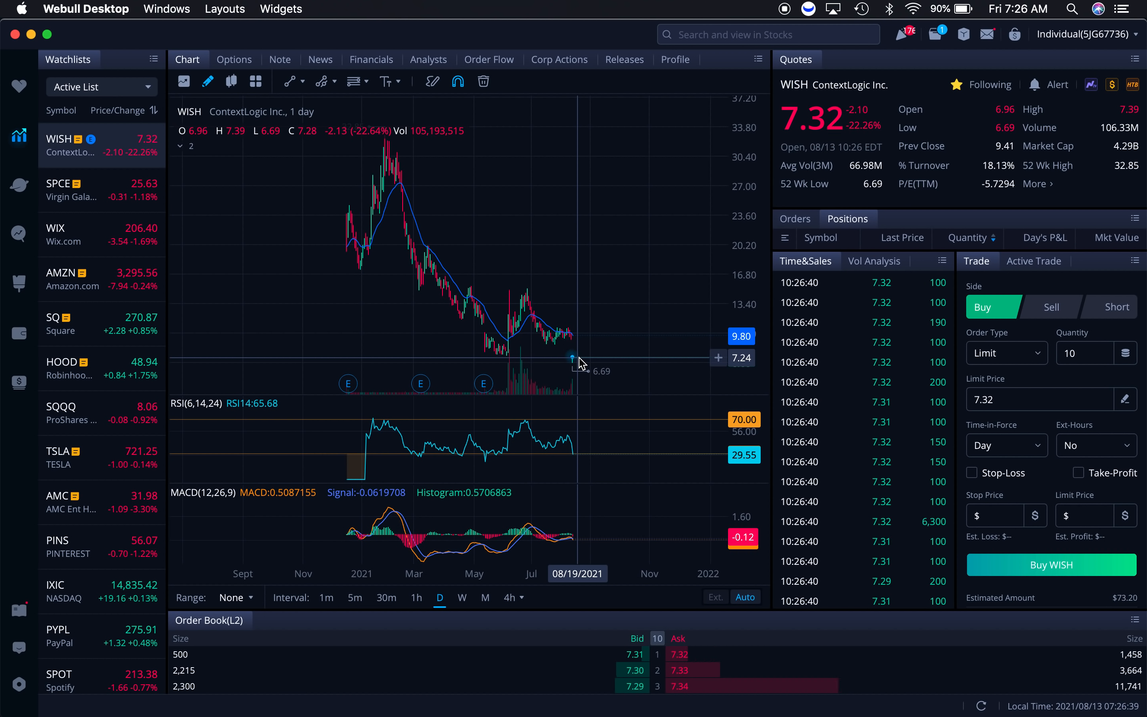
{"action": "mouse_move", "coordinate": [655, 200]}
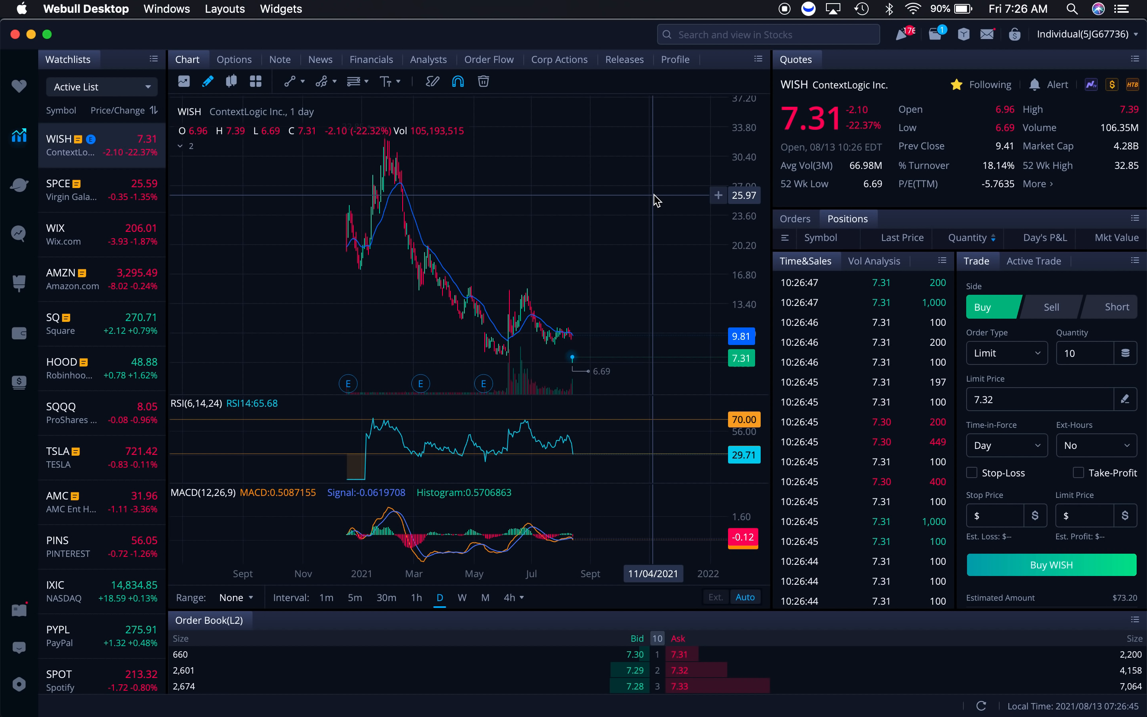
{"action": "mouse_move", "coordinate": [589, 350]}
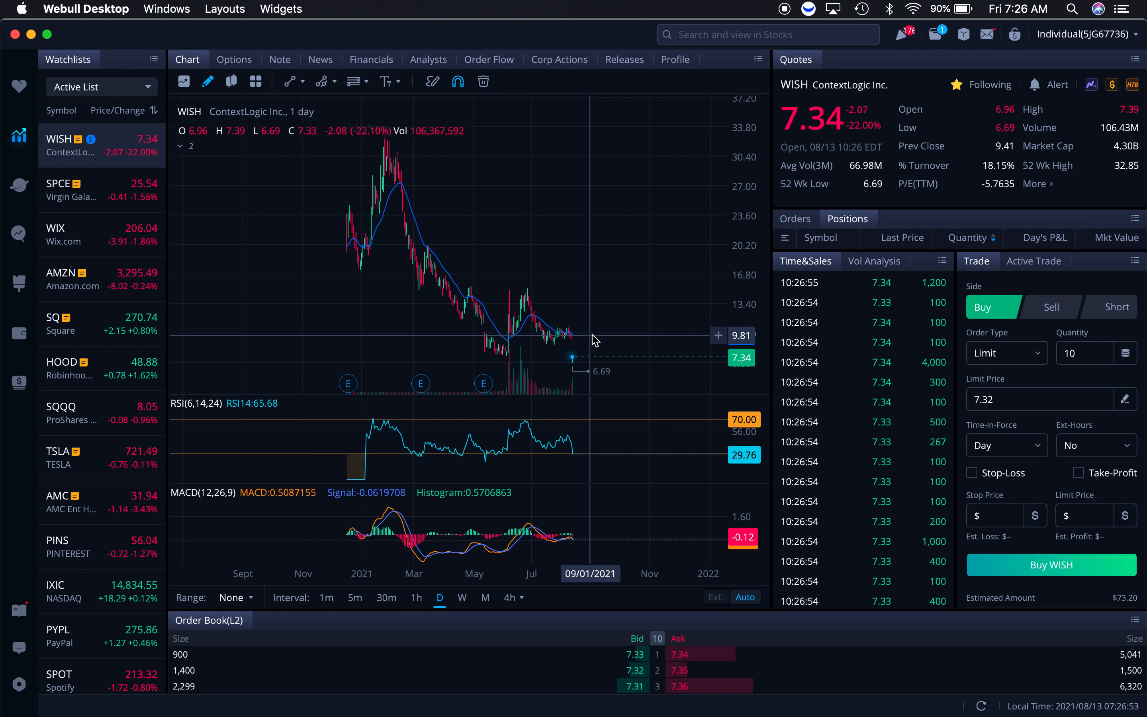
{"action": "right_click", "coordinate": [592, 339]}
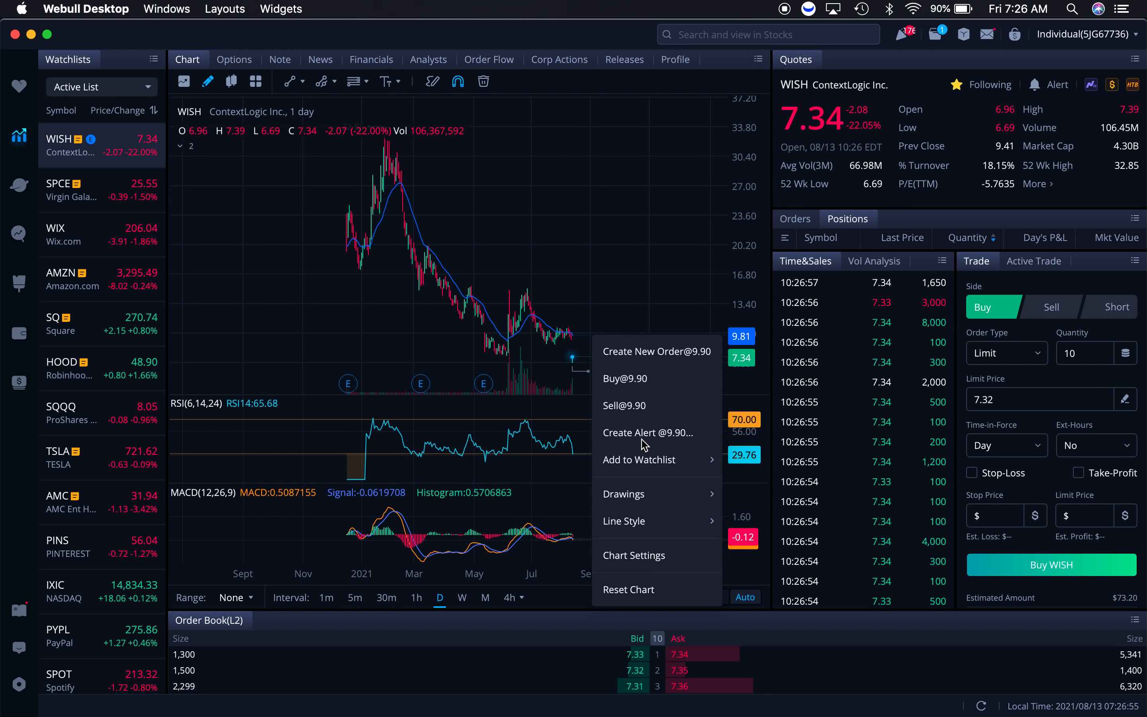
{"action": "left_click", "coordinate": [647, 433]}
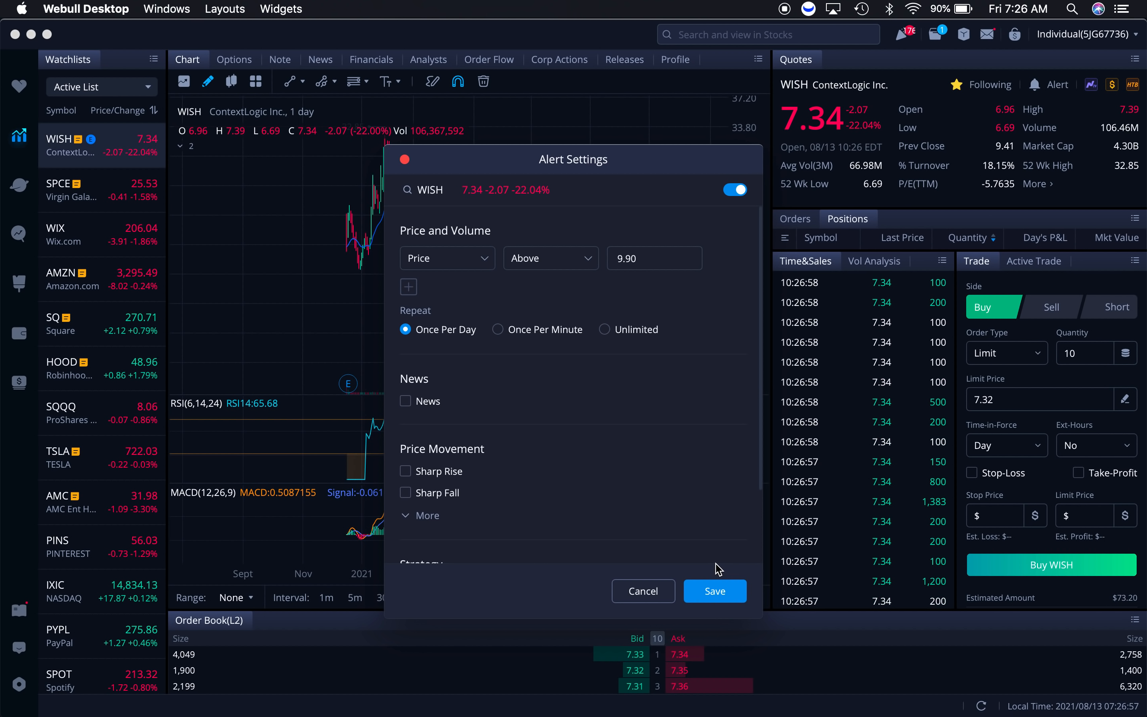
{"action": "left_click", "coordinate": [713, 591]}
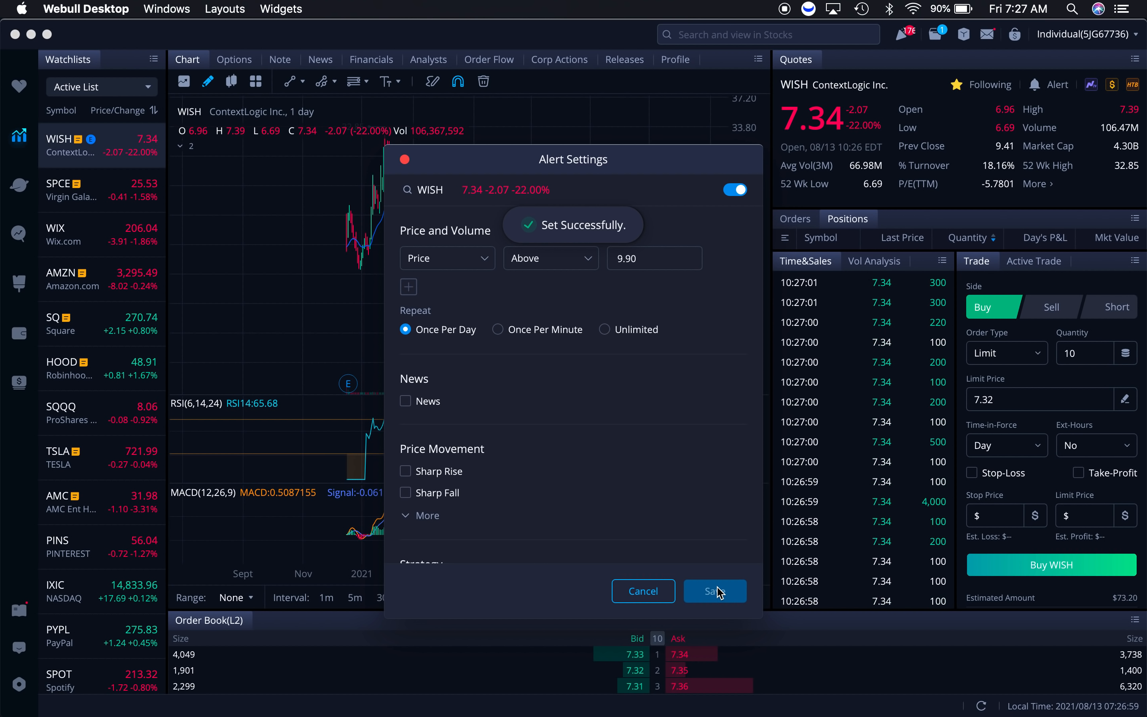
{"action": "left_click", "coordinate": [715, 591]}
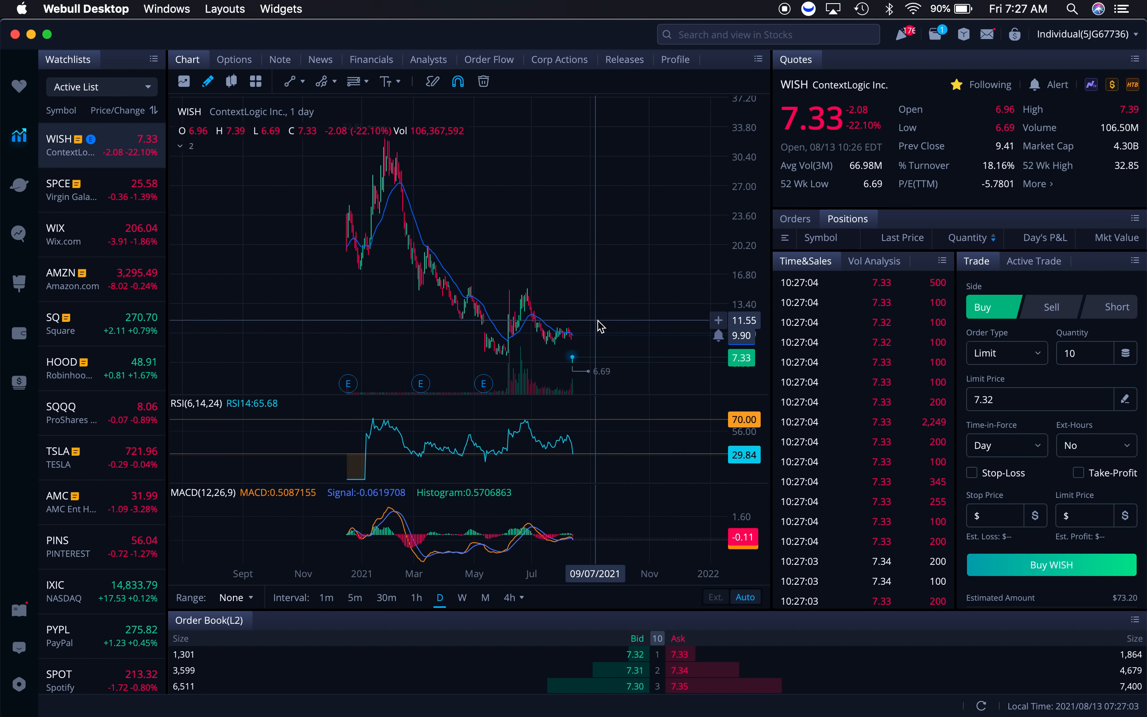
{"action": "mouse_move", "coordinate": [575, 366]}
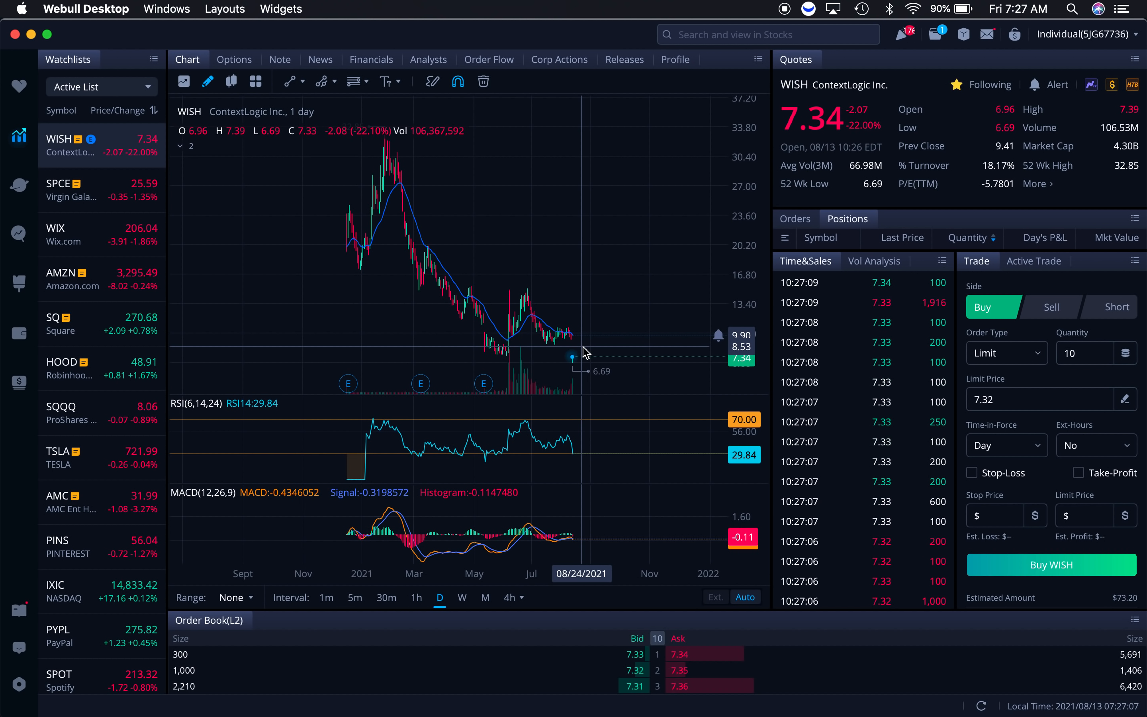
{"action": "mouse_move", "coordinate": [639, 289]}
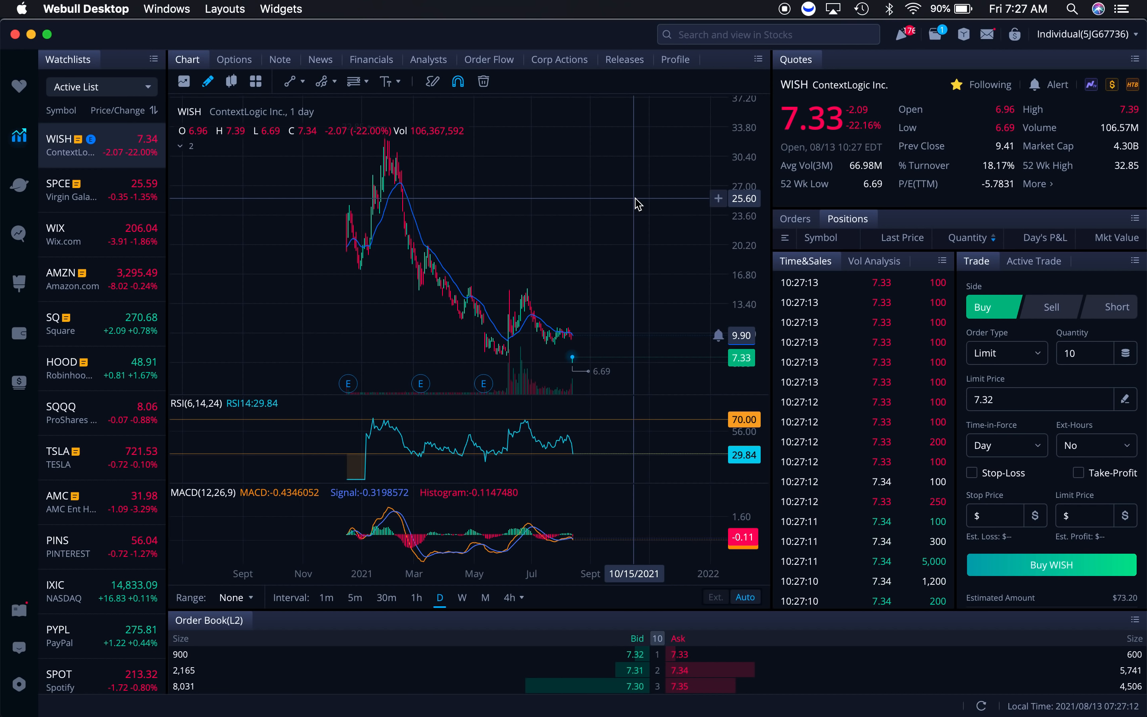
{"action": "mouse_move", "coordinate": [586, 334]}
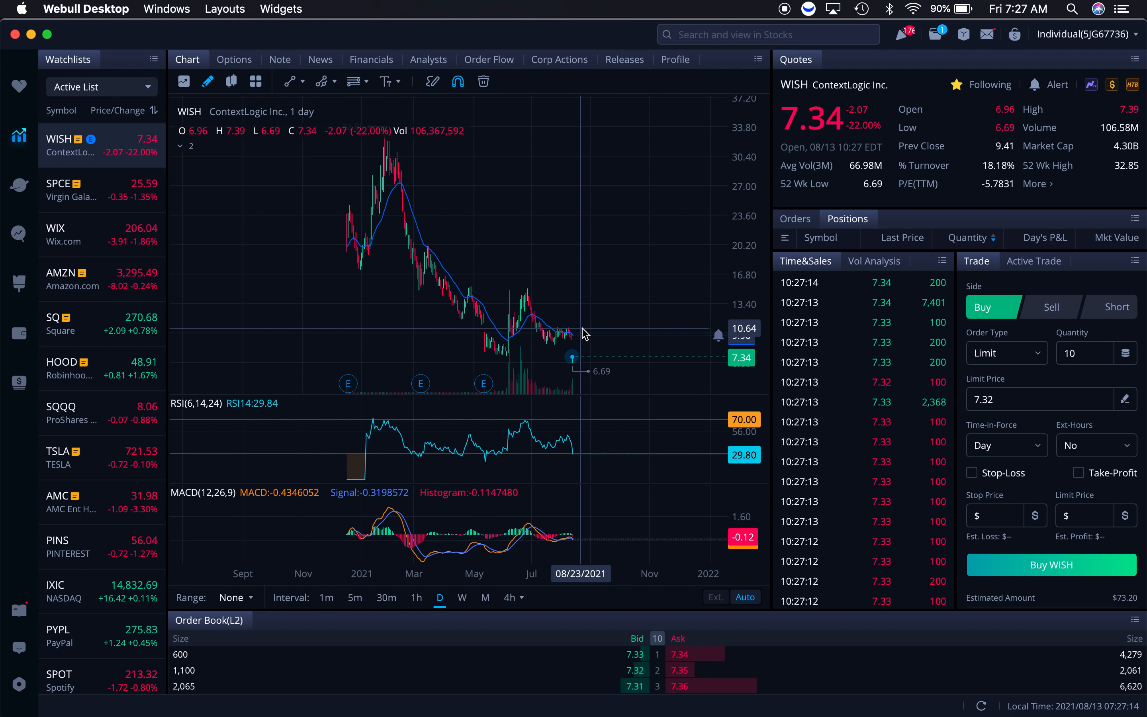
{"action": "mouse_move", "coordinate": [623, 206]}
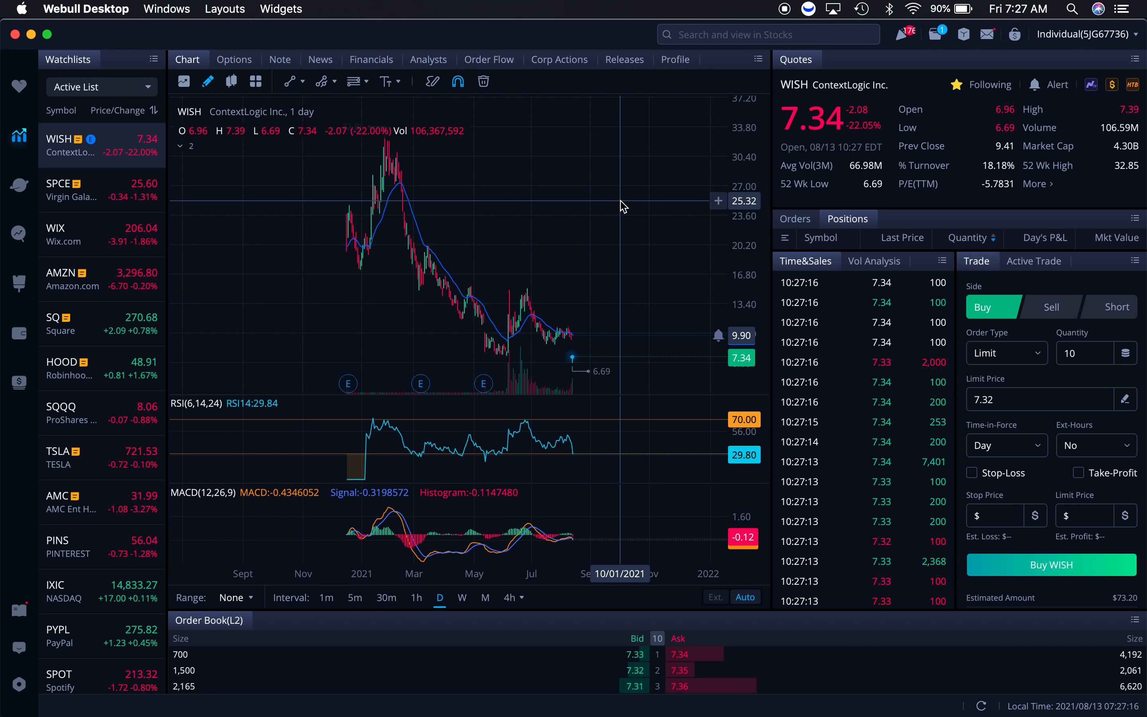
{"action": "mouse_move", "coordinate": [626, 269]}
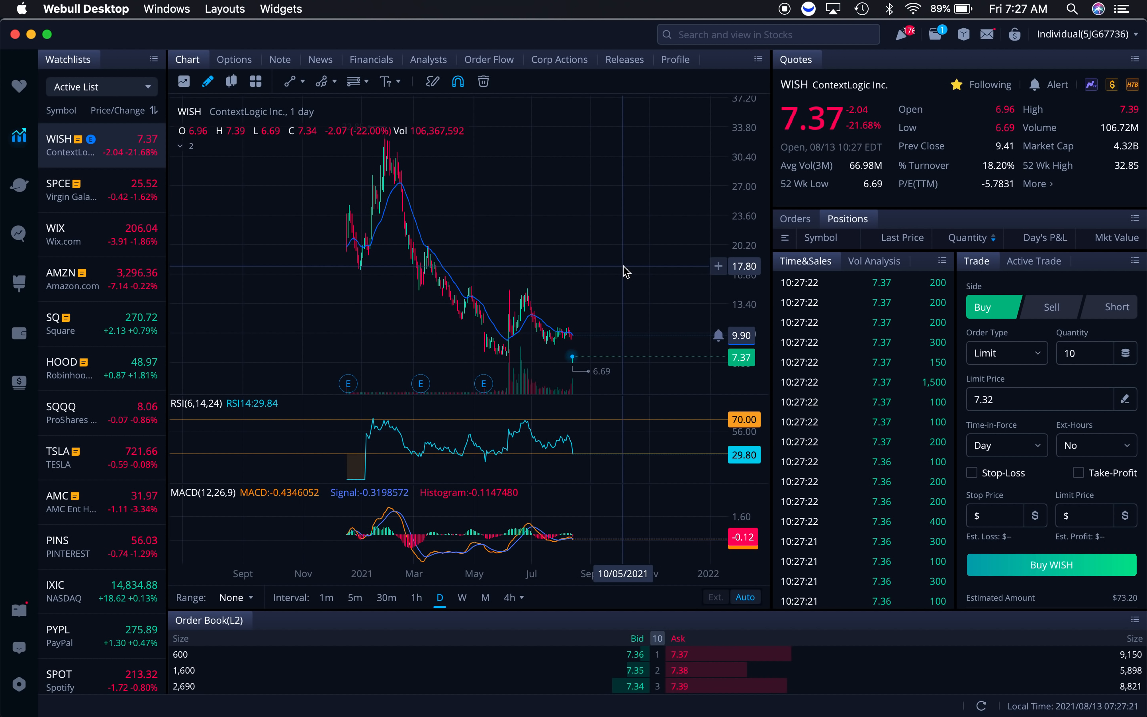
{"action": "mouse_move", "coordinate": [556, 322]}
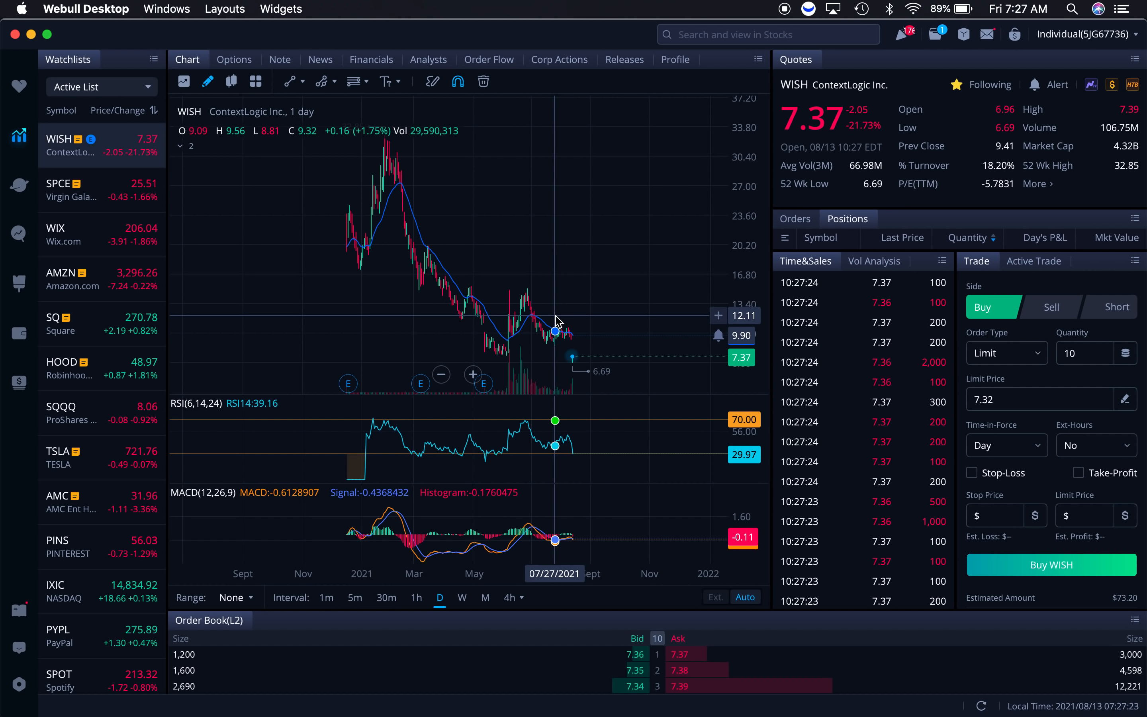
{"action": "mouse_move", "coordinate": [572, 359]}
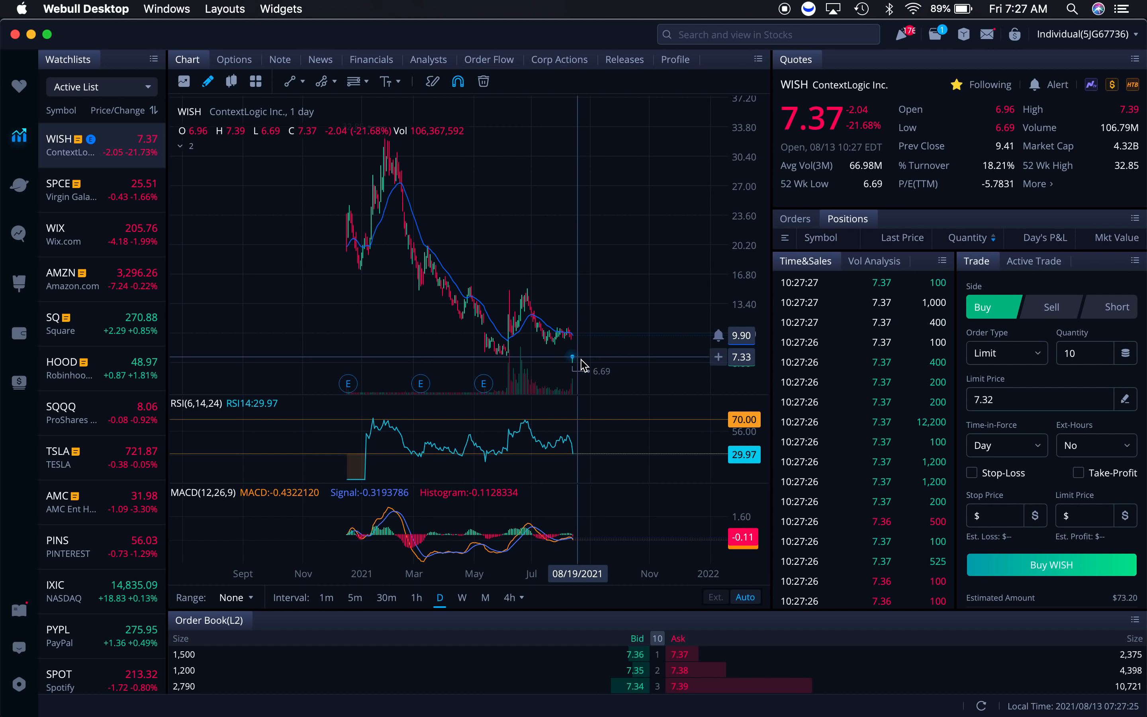
{"action": "mouse_move", "coordinate": [621, 386]}
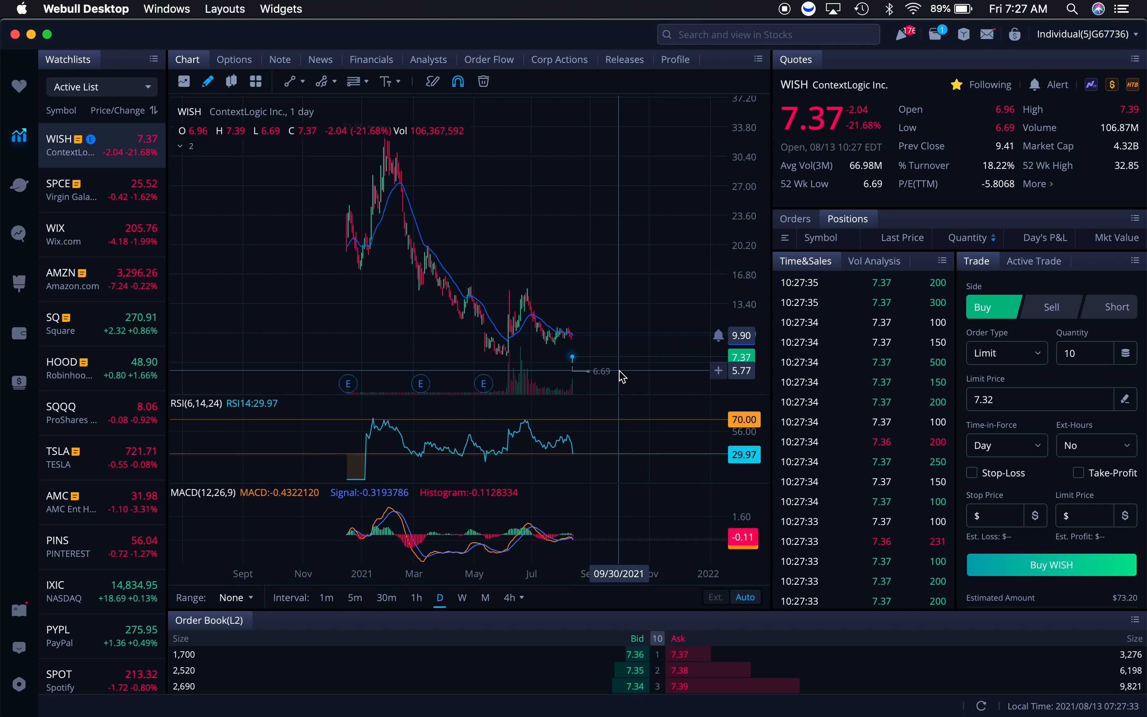
{"action": "mouse_move", "coordinate": [593, 367]}
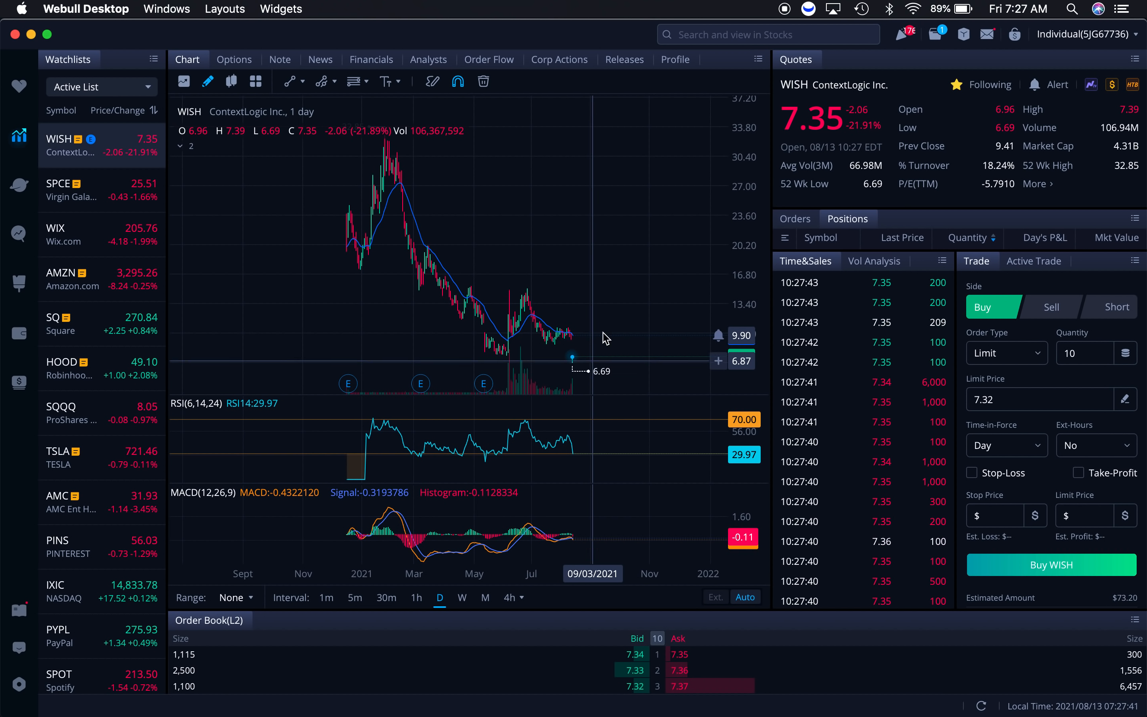
{"action": "mouse_move", "coordinate": [578, 362]}
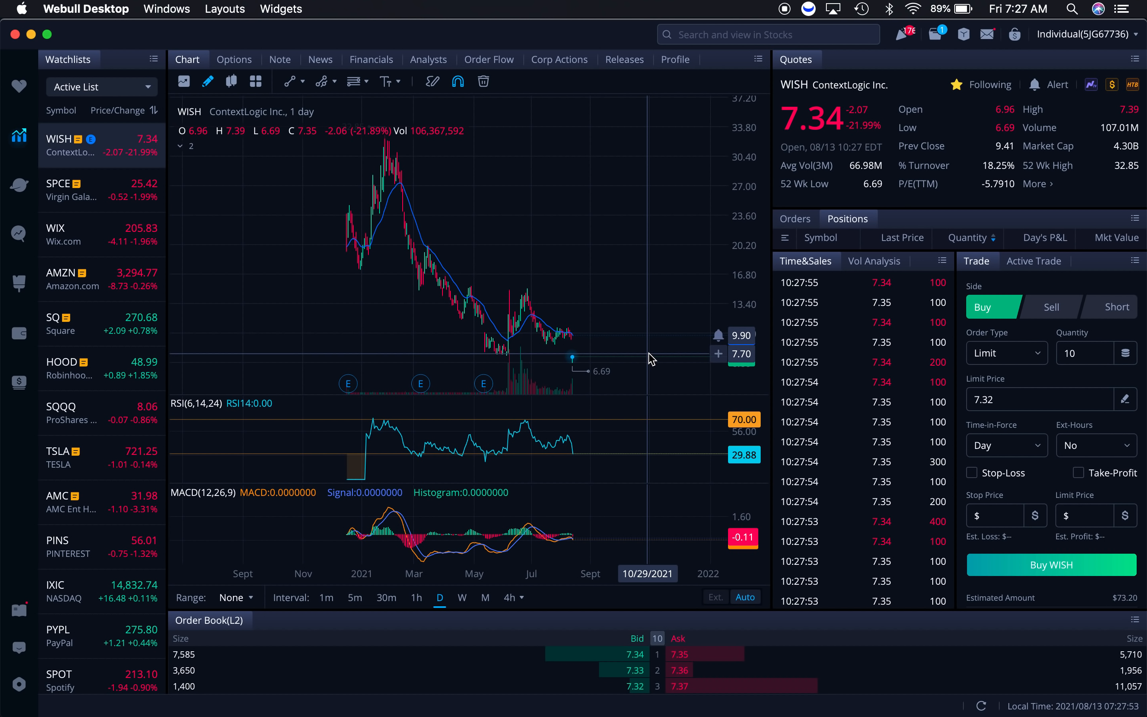
{"action": "mouse_move", "coordinate": [640, 373]}
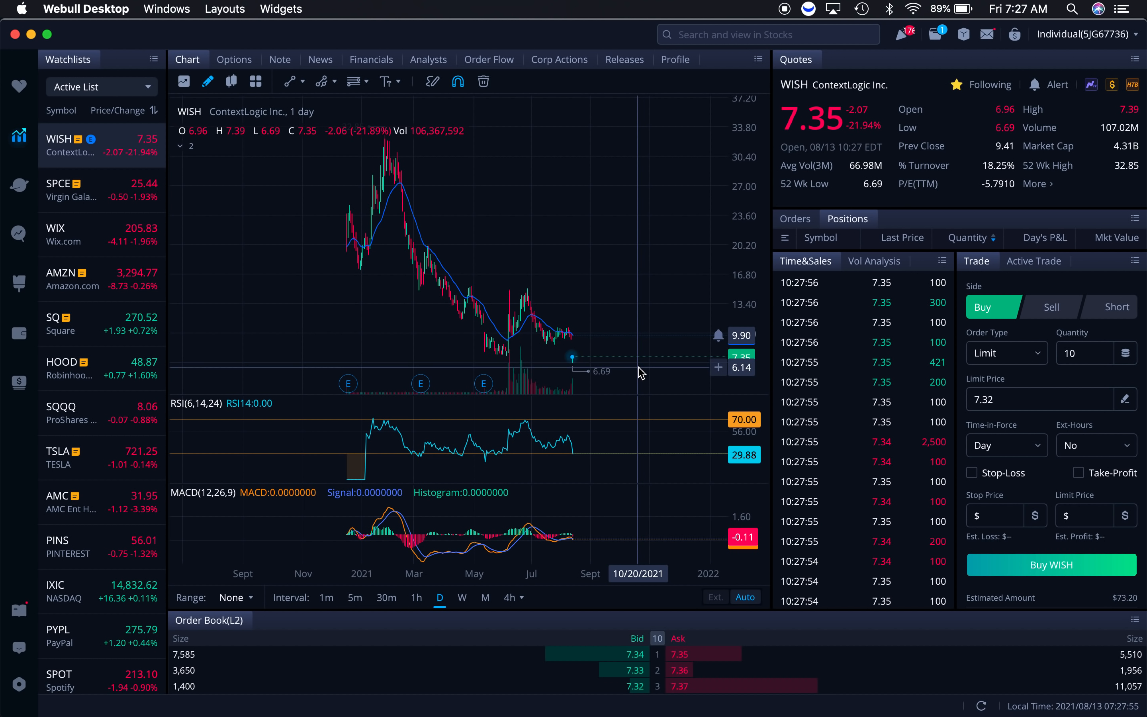
- Create a WISH price alert triggering below 6.14 and save it alongside the 9.90 alert
{"action": "right_click", "coordinate": [639, 367]}
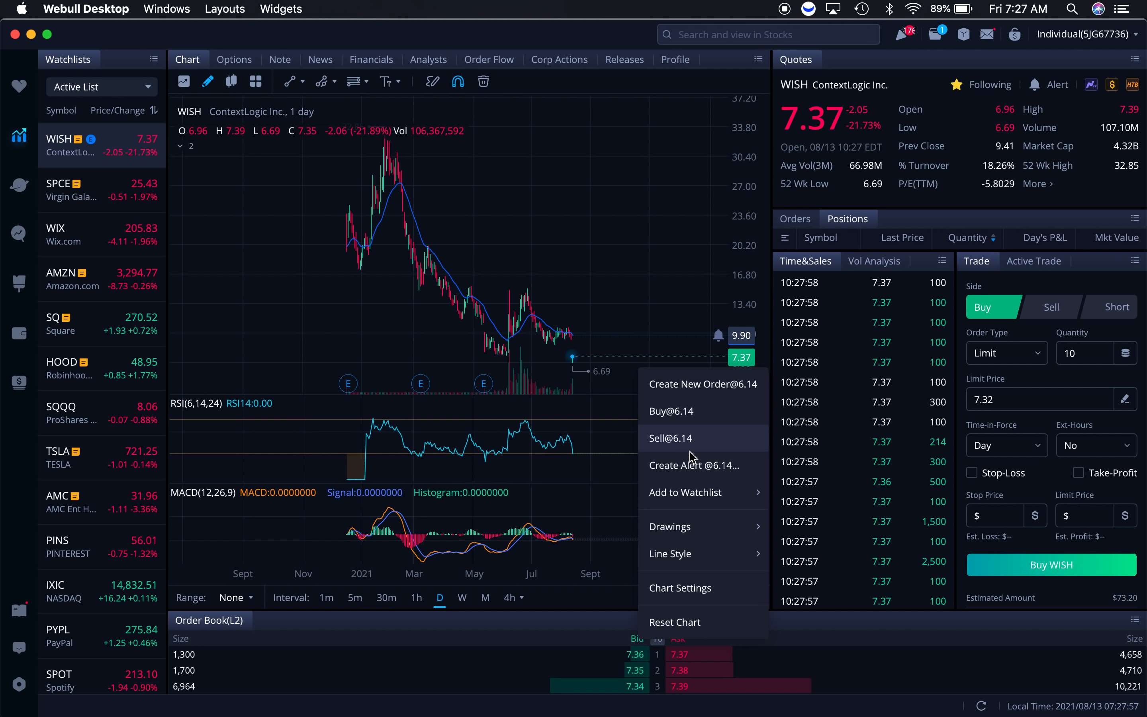
{"action": "left_click", "coordinate": [692, 466]}
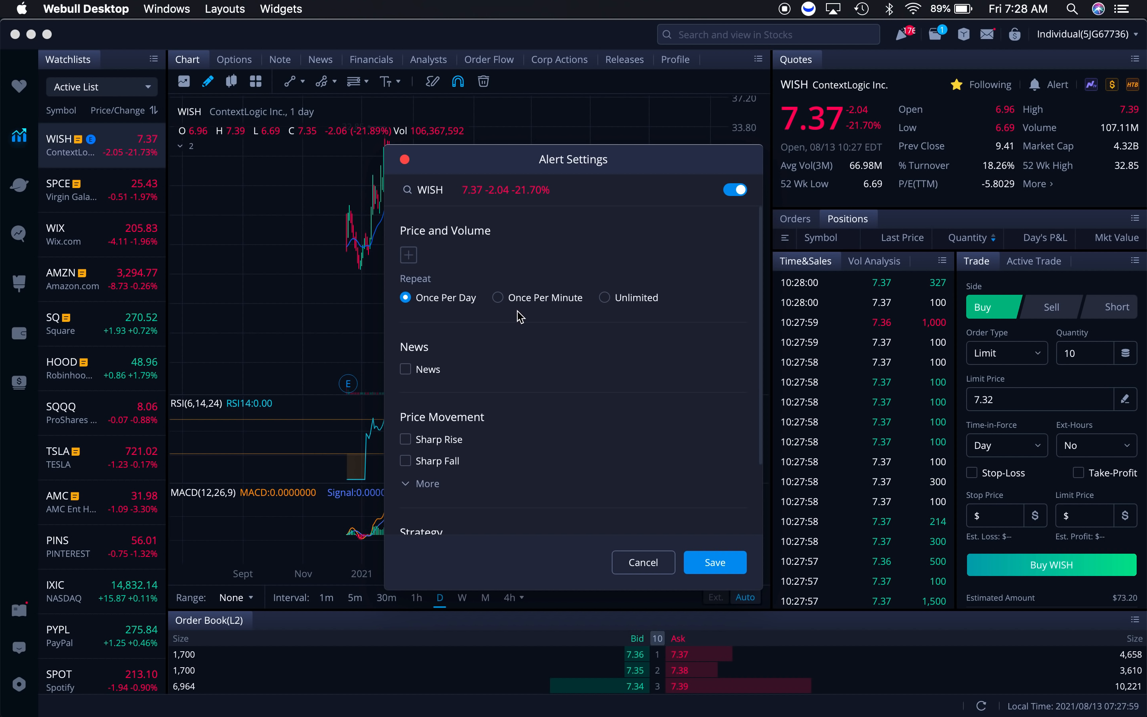
{"action": "left_click", "coordinate": [408, 255]}
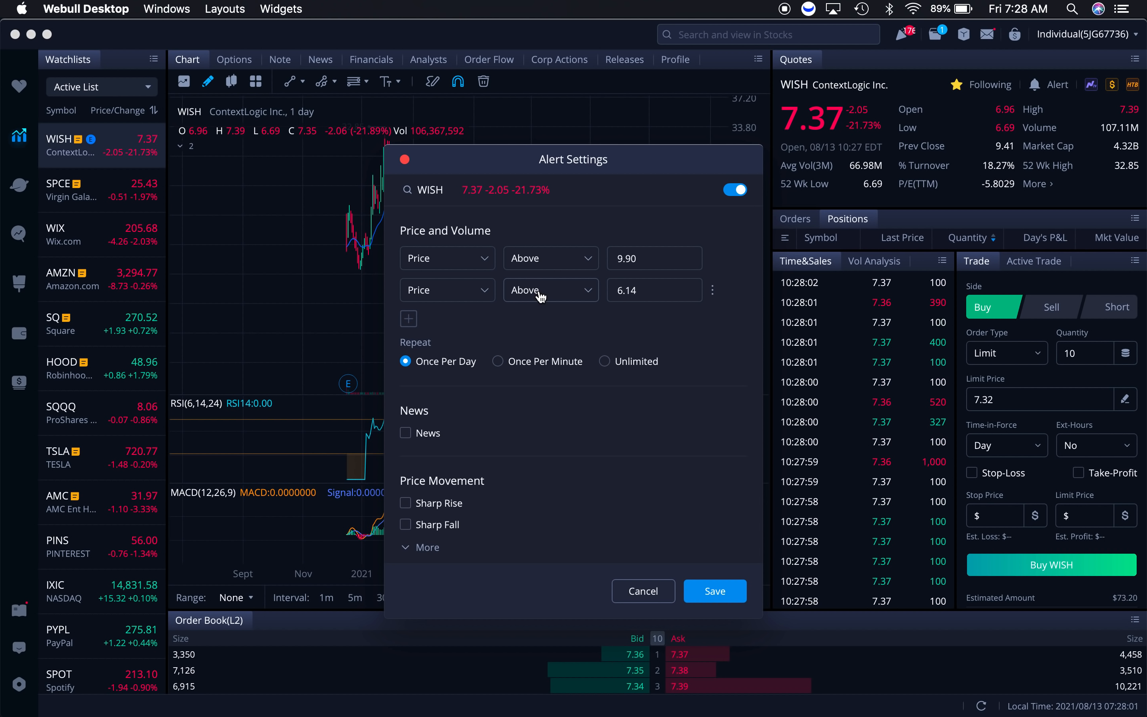
{"action": "left_click", "coordinate": [551, 290]}
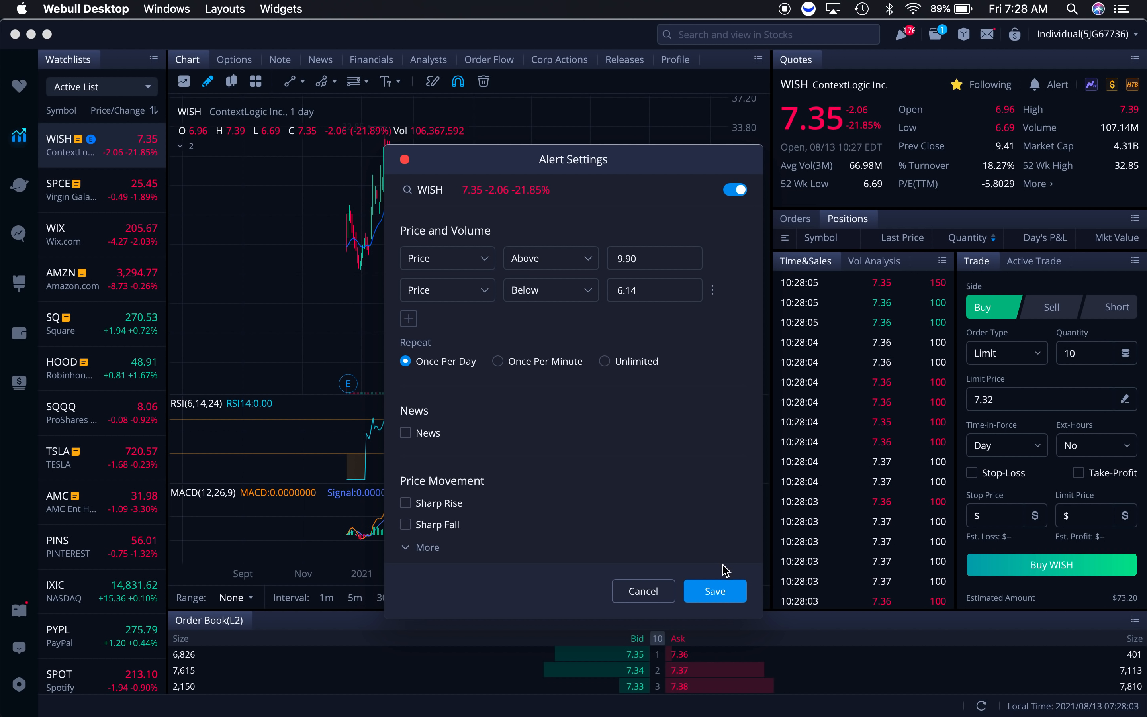
{"action": "left_click", "coordinate": [714, 591]}
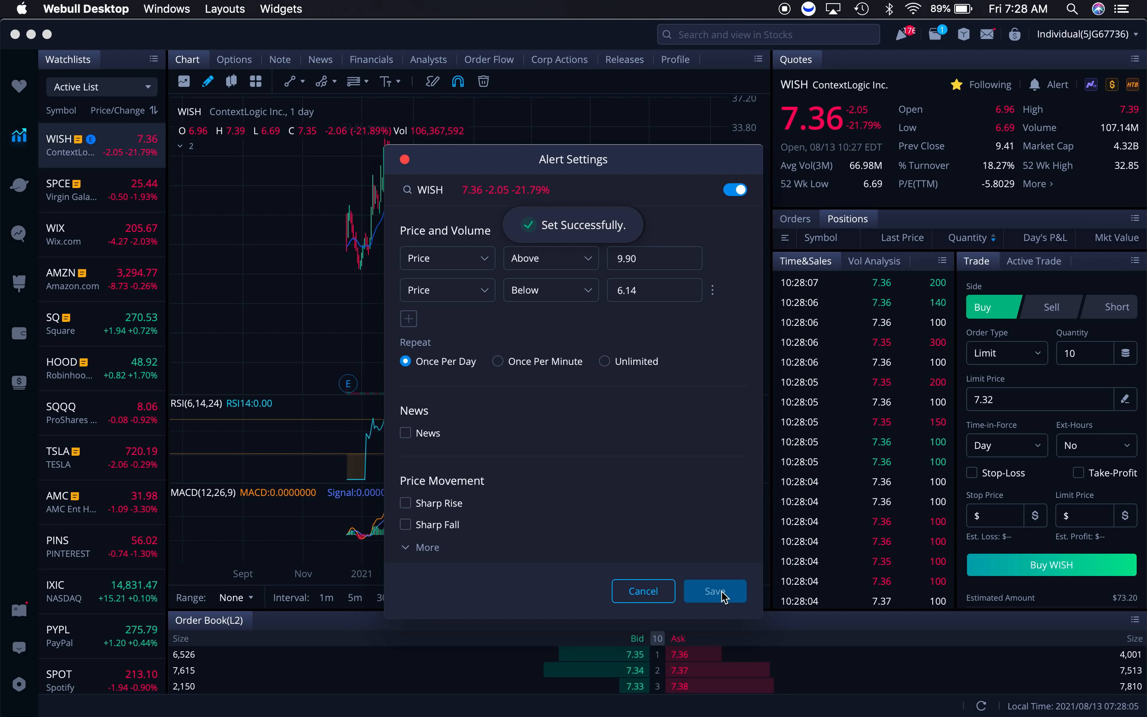
{"action": "left_click", "coordinate": [714, 590]}
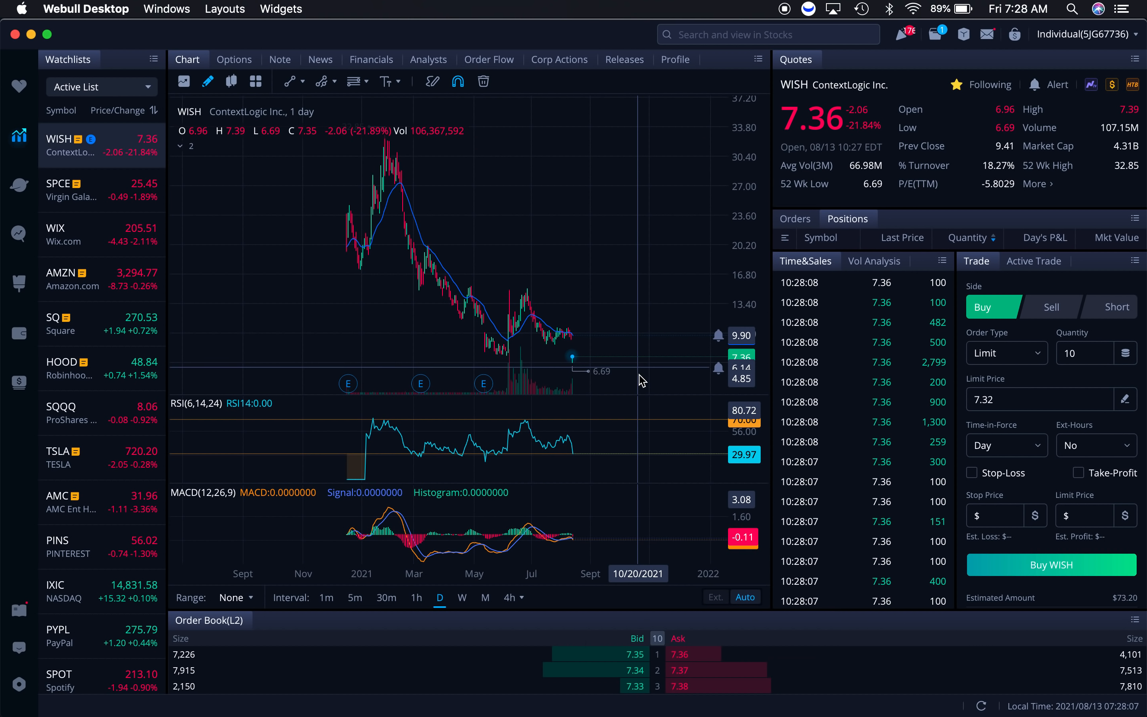
{"action": "mouse_move", "coordinate": [509, 273]}
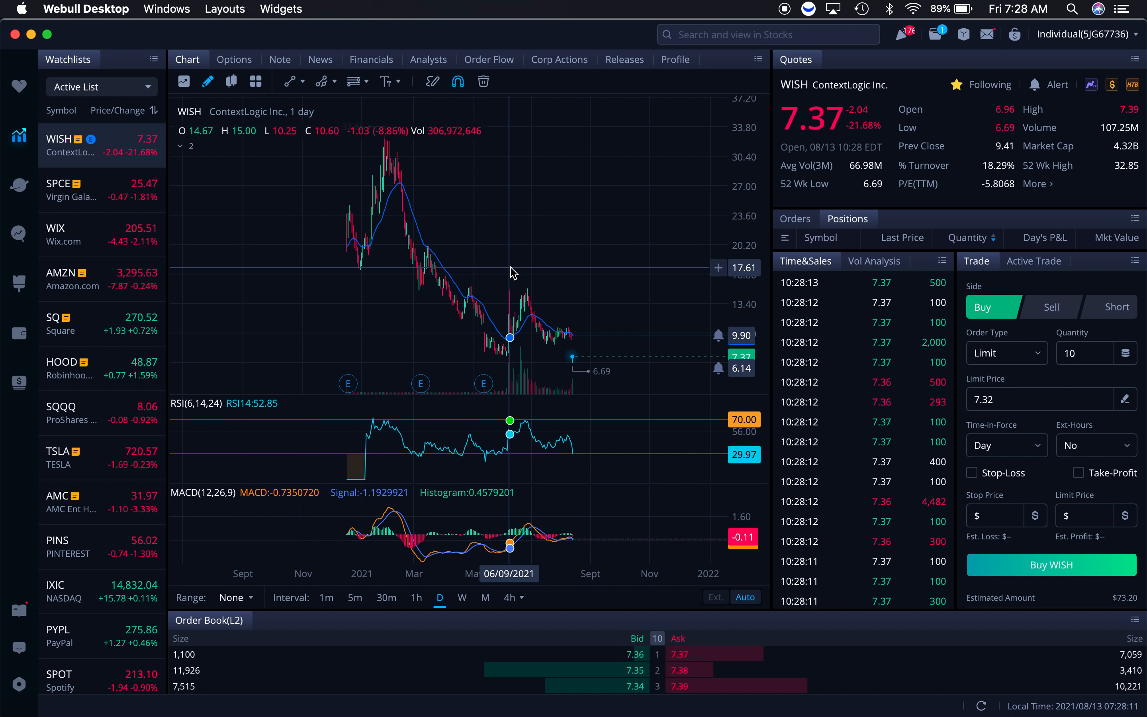
{"action": "mouse_move", "coordinate": [523, 337]}
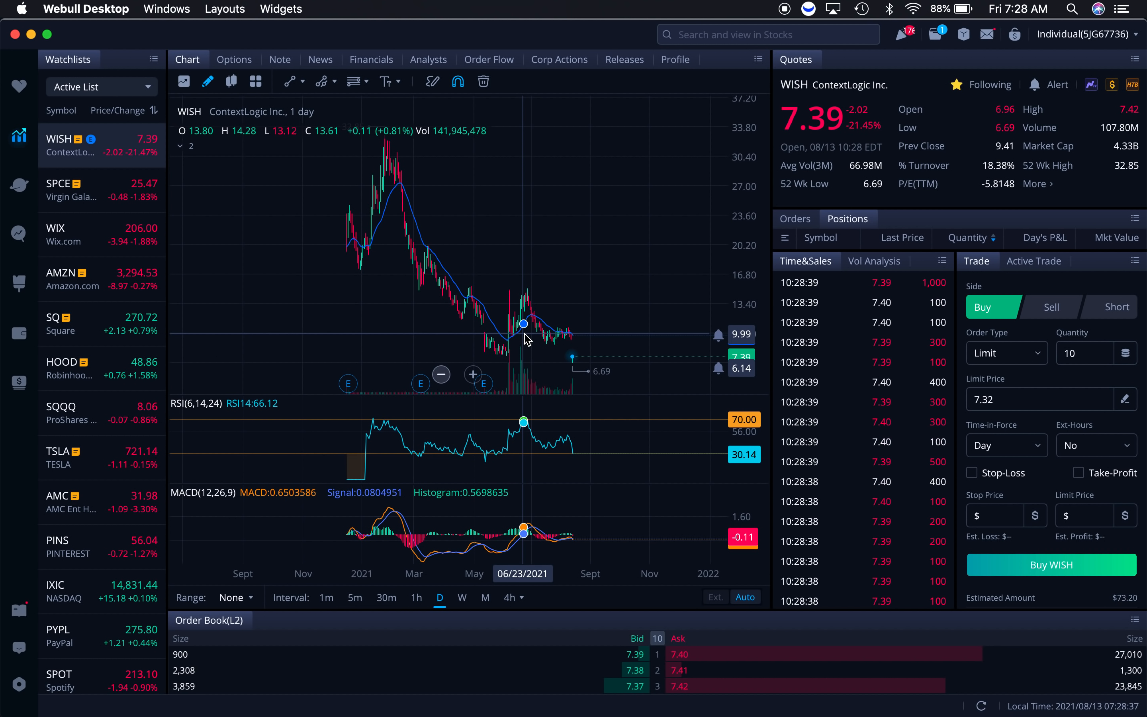
{"action": "mouse_move", "coordinate": [593, 274]}
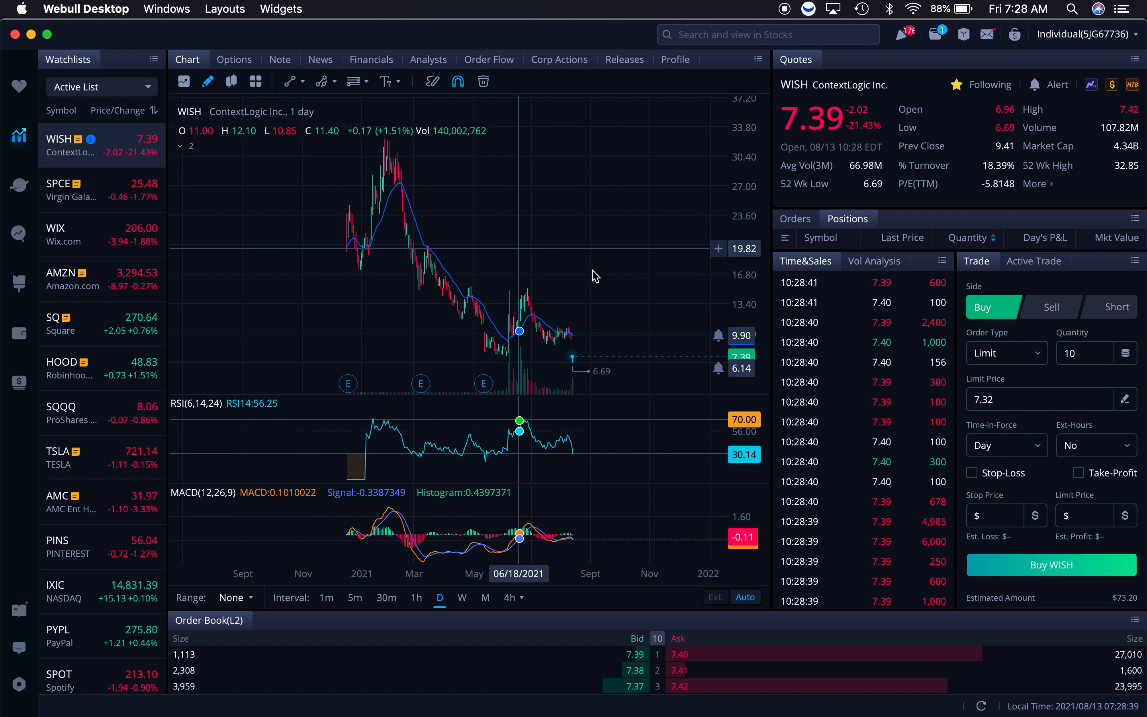
{"action": "mouse_move", "coordinate": [591, 257]}
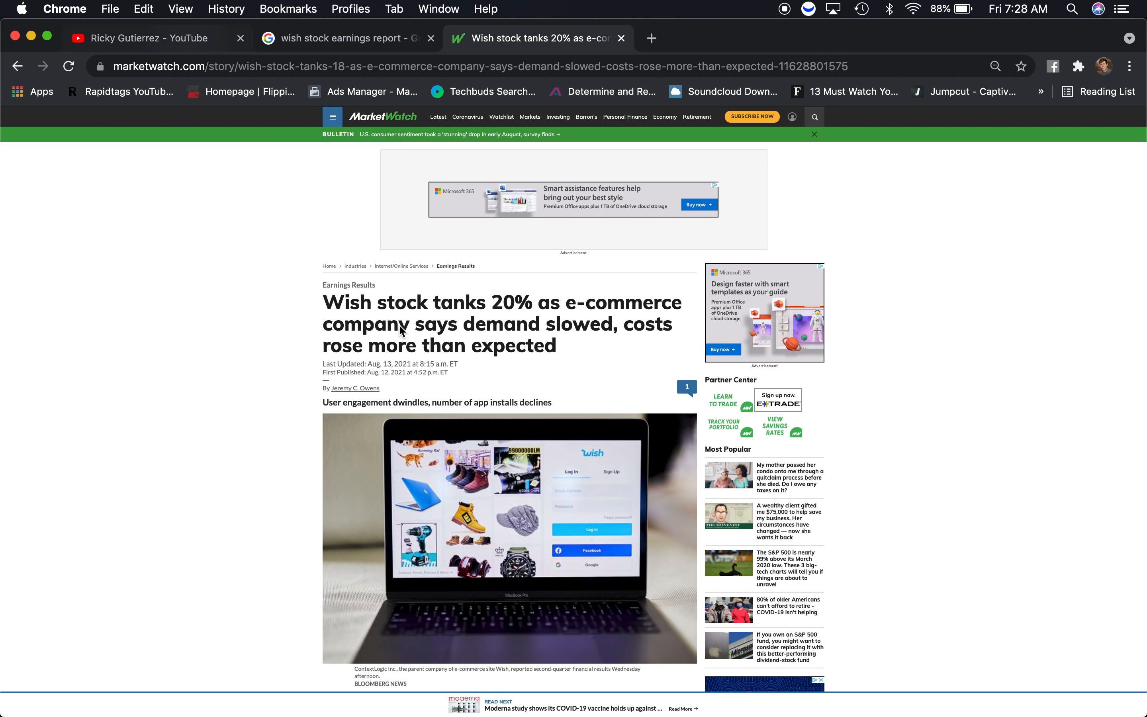
- Switch to the Chrome tab showing the Techbuds mouse pad collection
{"action": "left_click", "coordinate": [147, 37]}
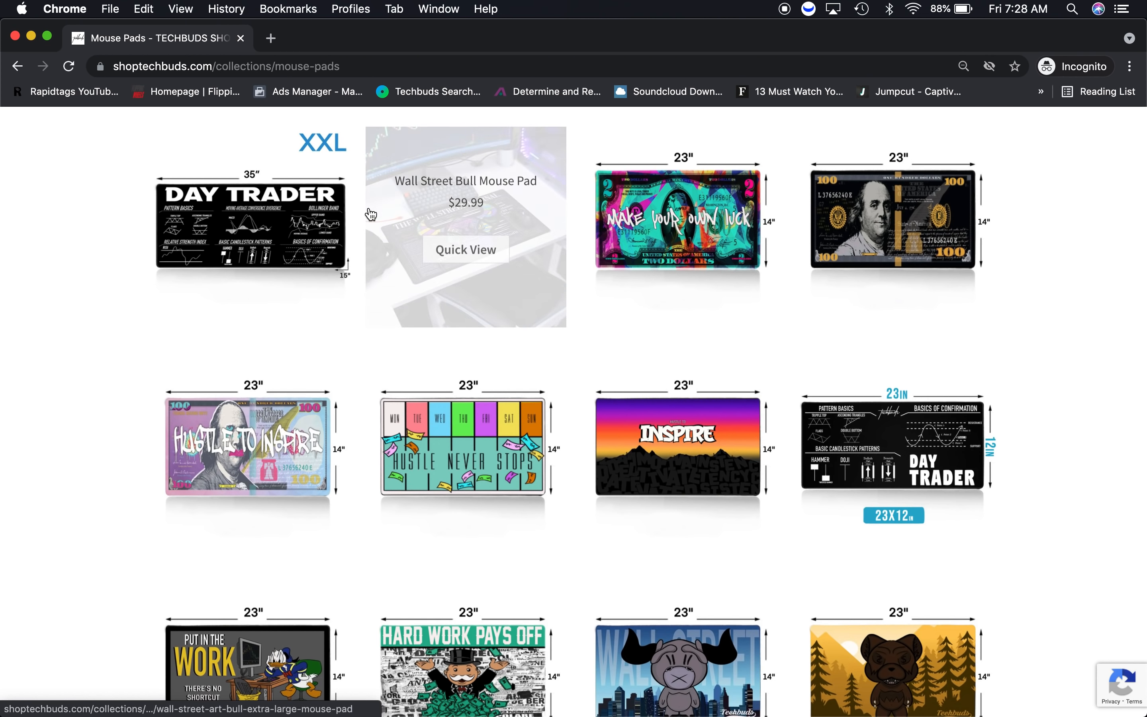
- Go from the Mouse Pads collection to the Techbuds shop home page
{"action": "scroll", "scroll_direction": "up", "scroll_amount": 3}
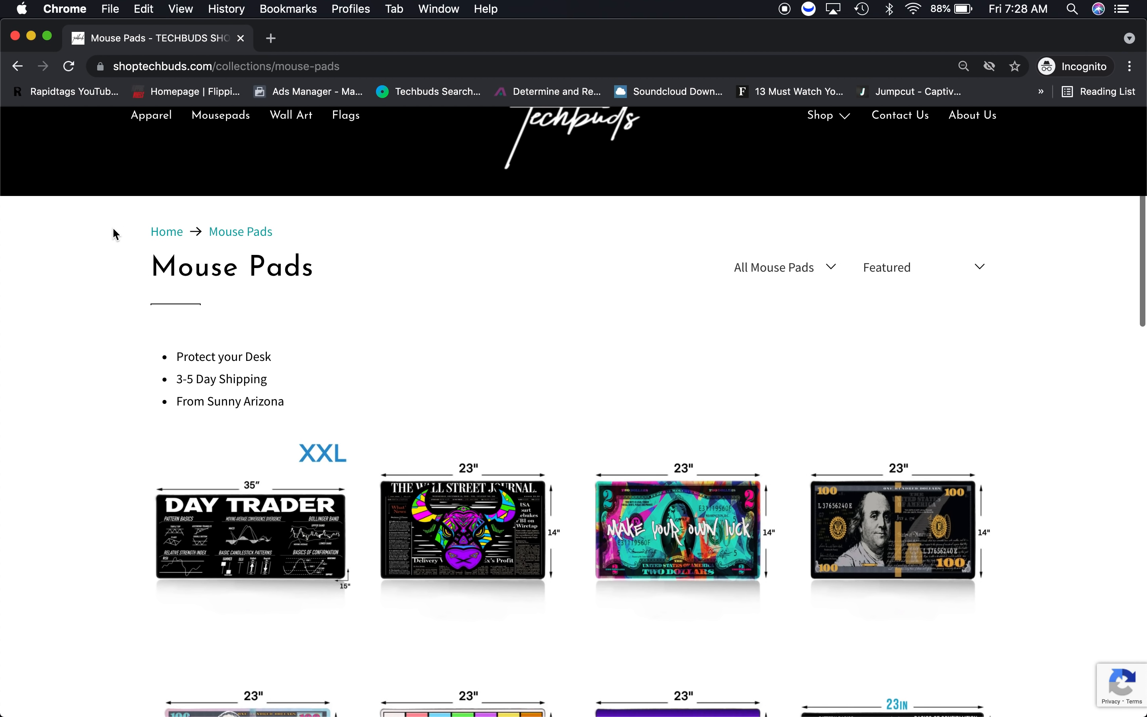
{"action": "left_click", "coordinate": [572, 138]}
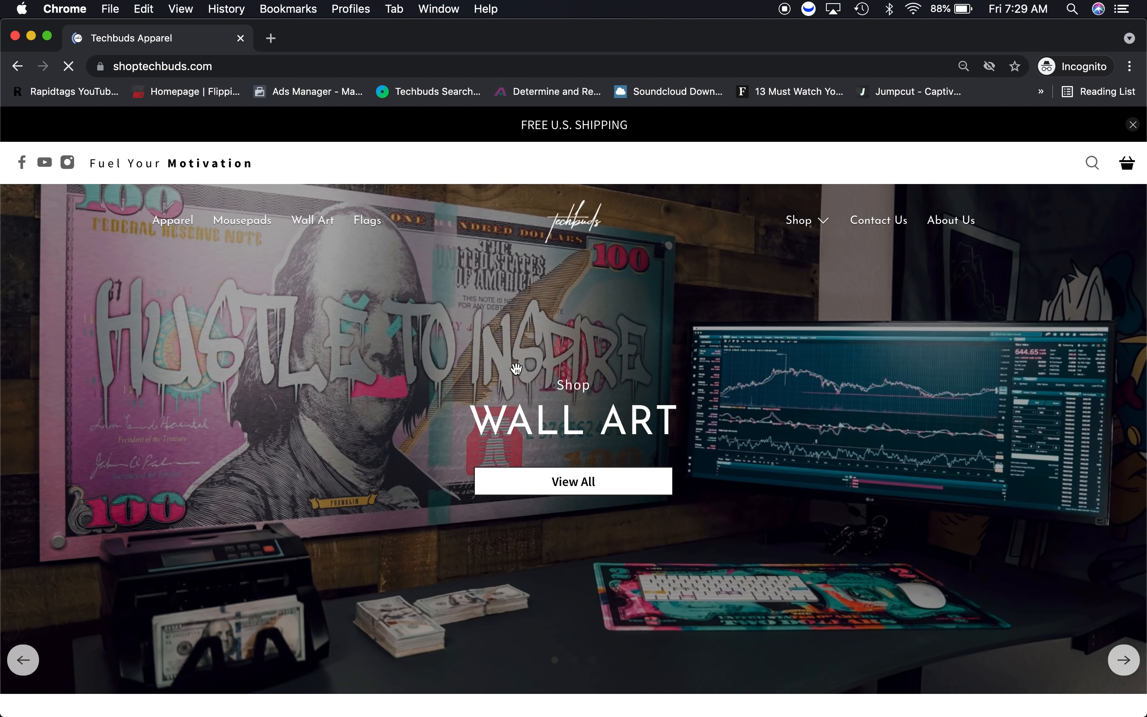
{"action": "mouse_move", "coordinate": [628, 532]}
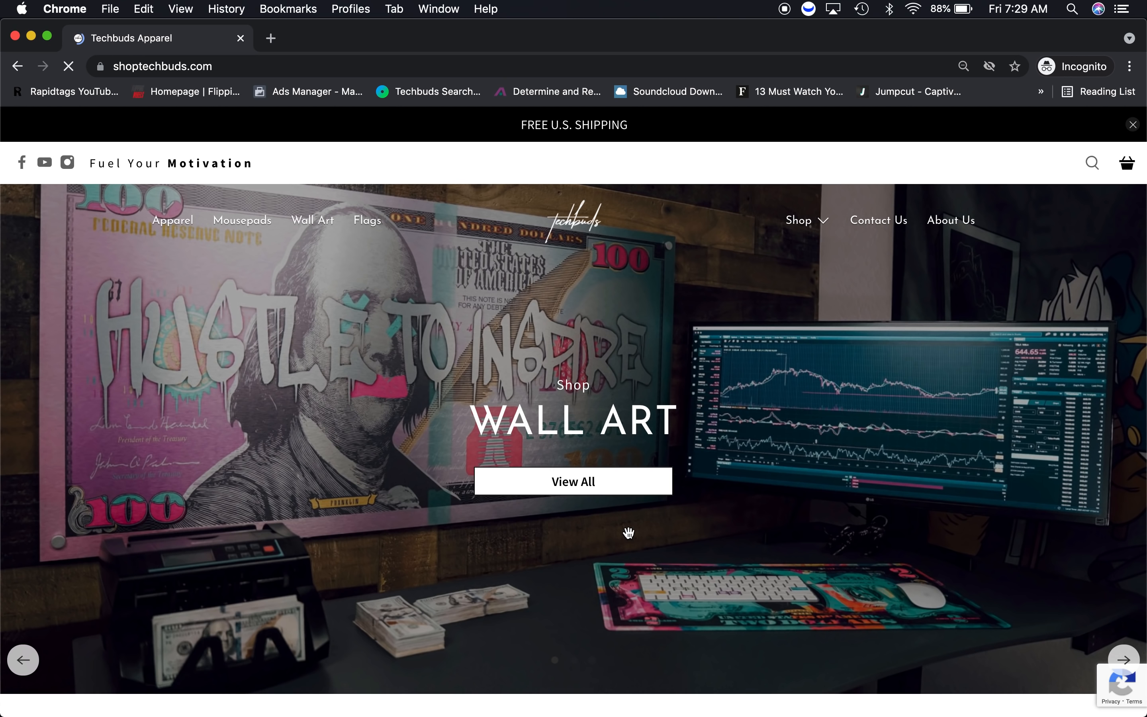
{"action": "mouse_move", "coordinate": [147, 219]}
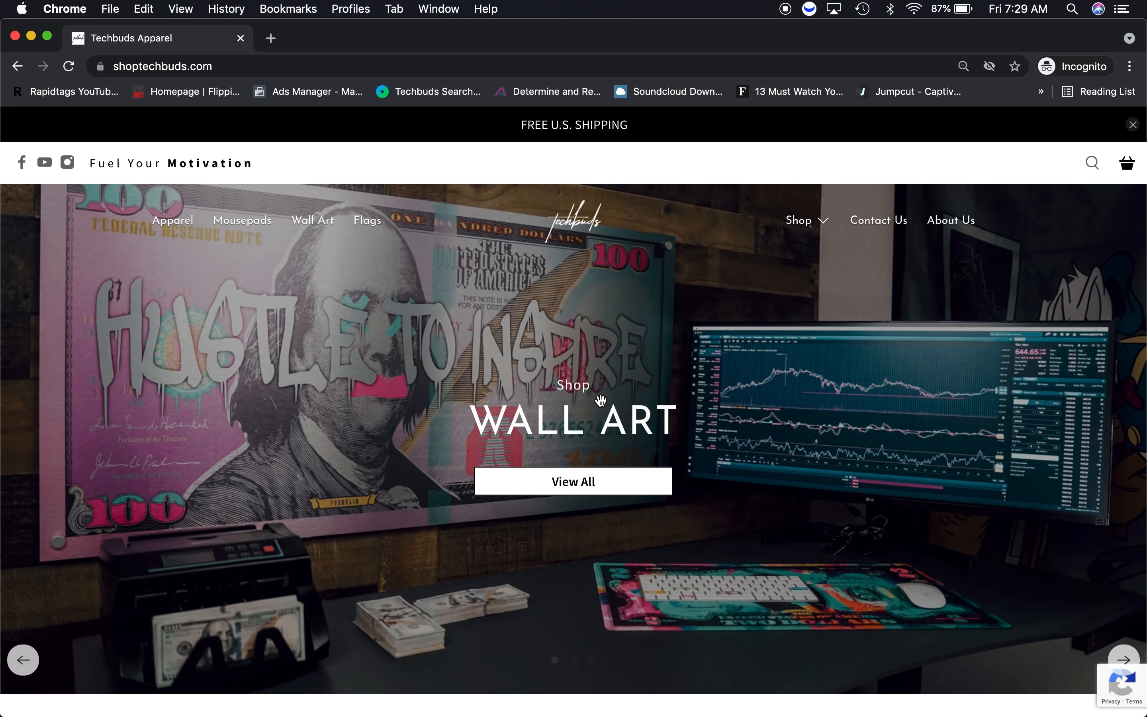
{"action": "mouse_move", "coordinate": [623, 125]}
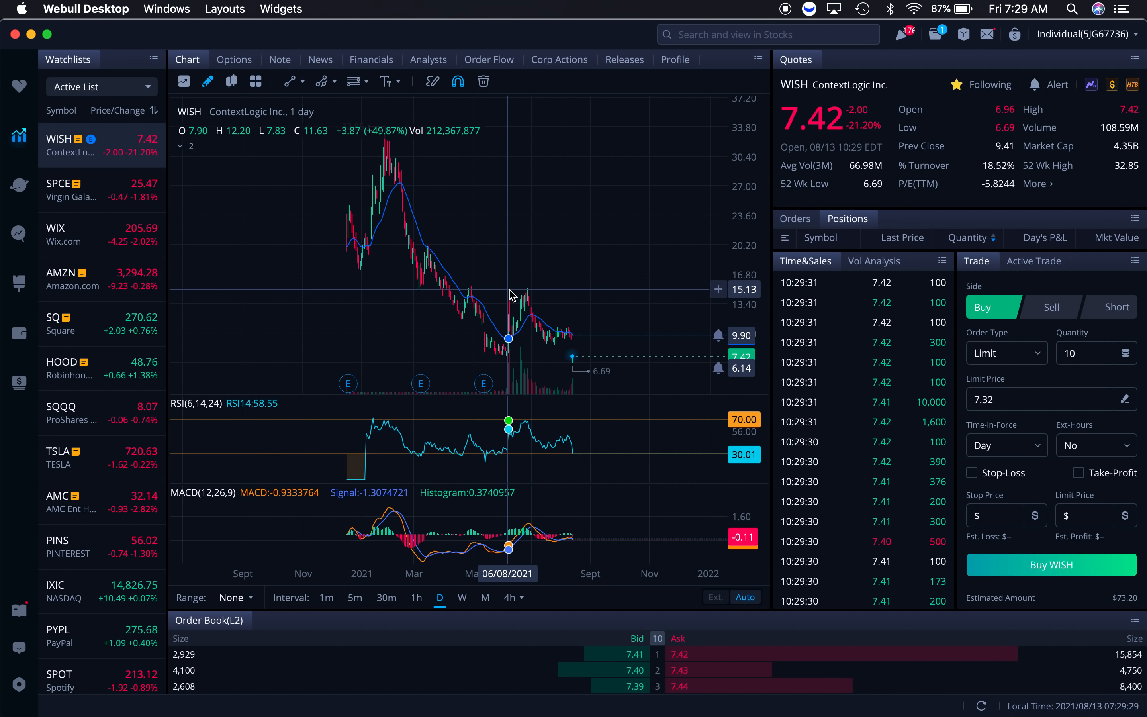
{"action": "mouse_move", "coordinate": [530, 295]}
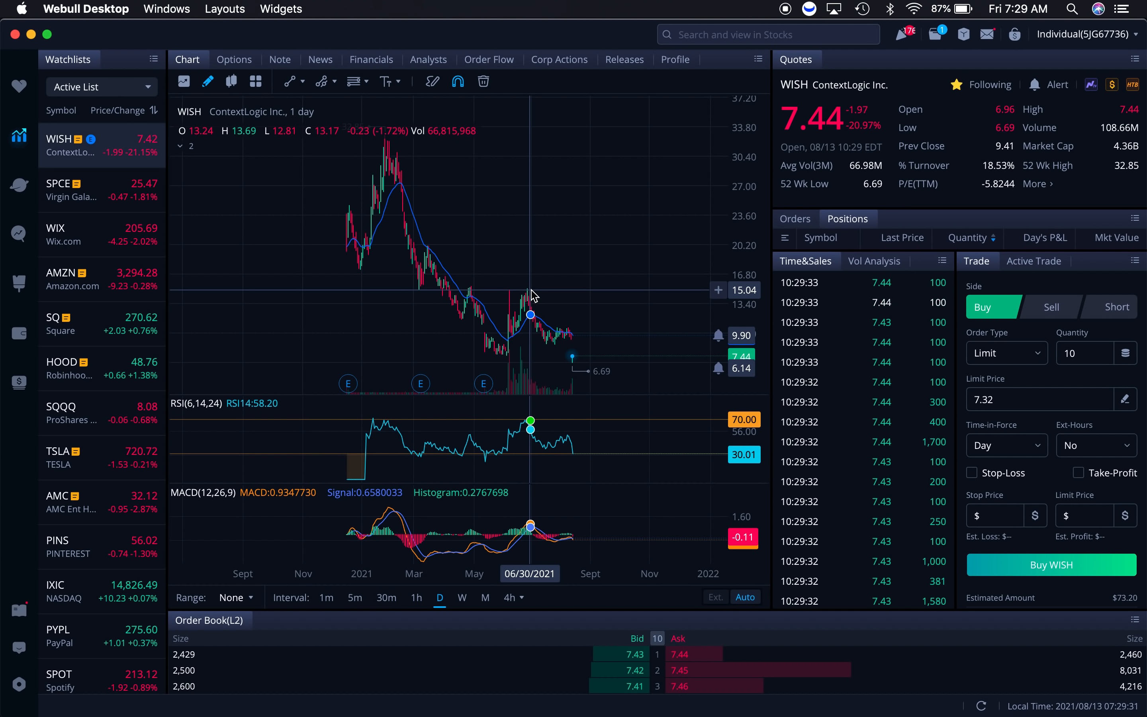
{"action": "mouse_move", "coordinate": [632, 258]}
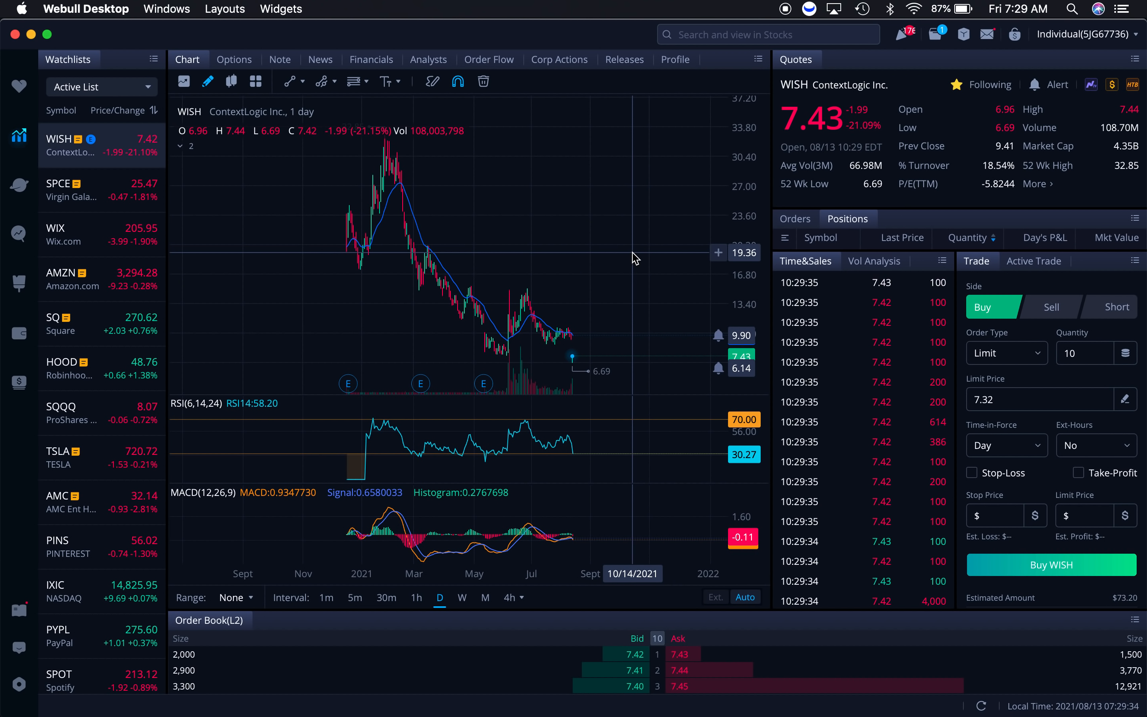